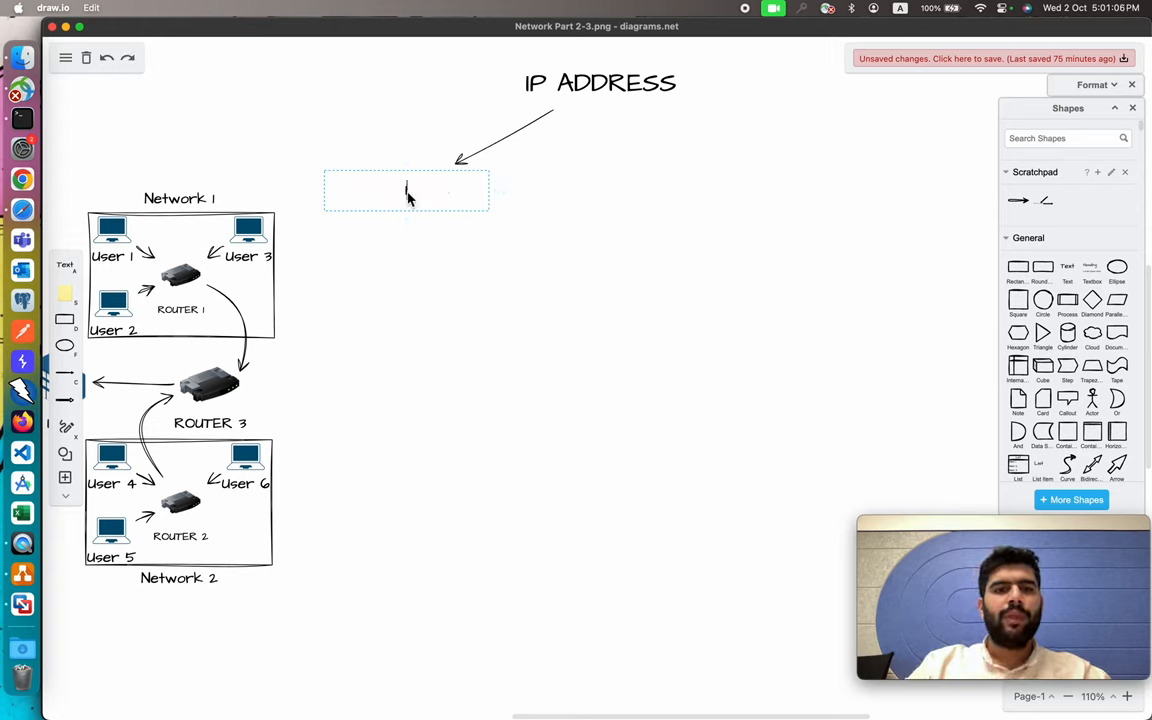
- Label the branches IPv4 with 32 Bits and IPv6 starting its 128 bit count
type("IPv4")
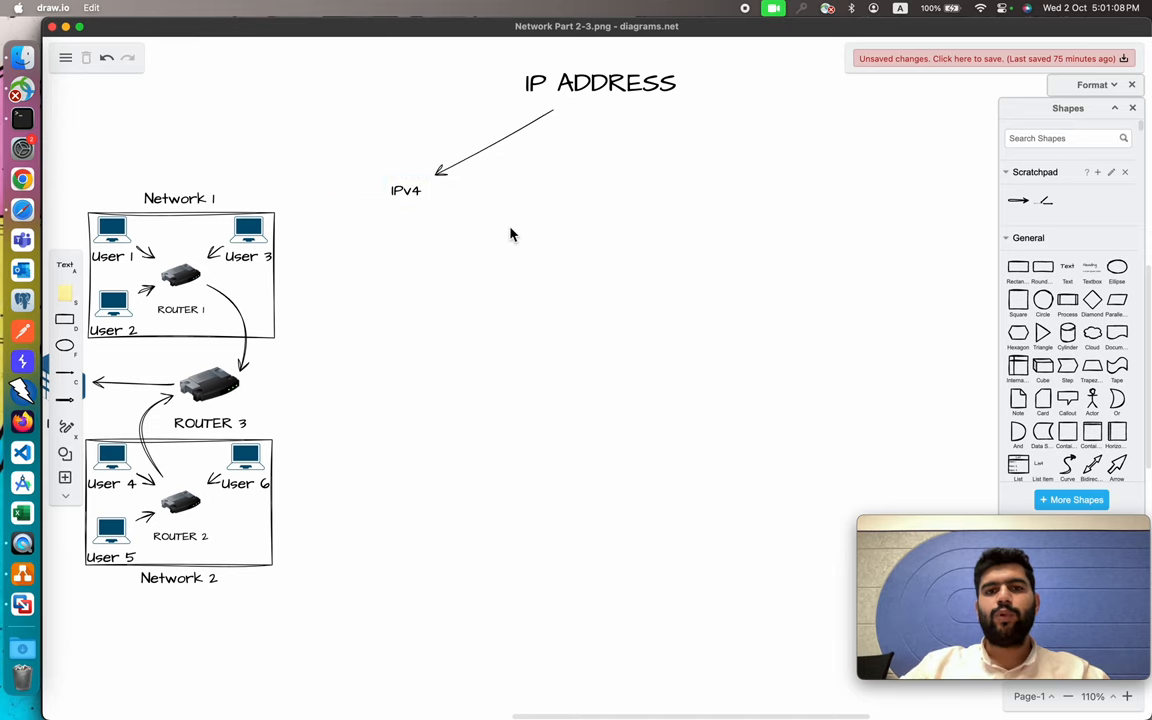
left_click(600, 84)
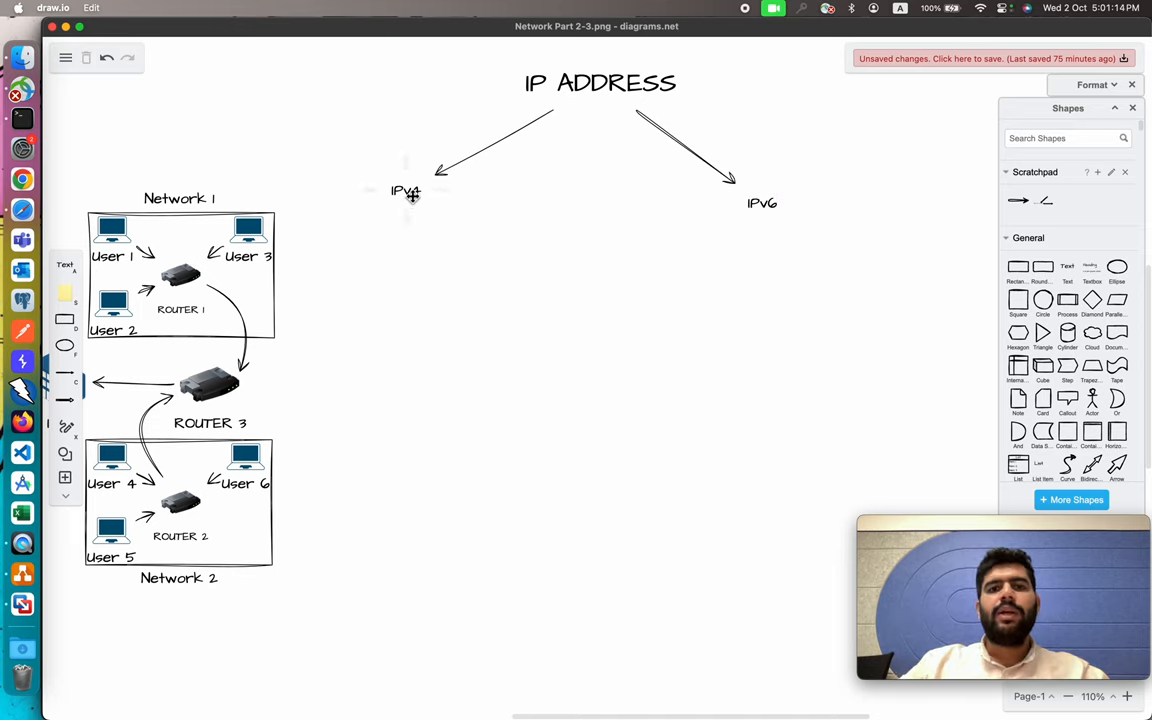
left_click(404, 192)
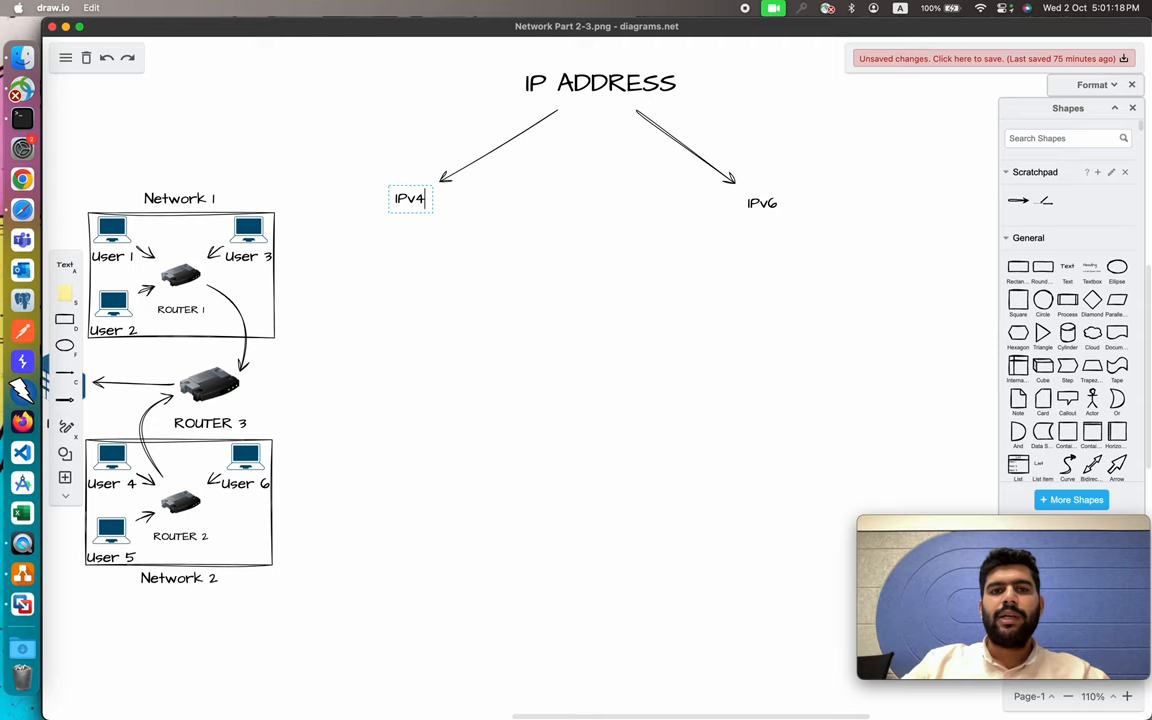
type("32 Bits")
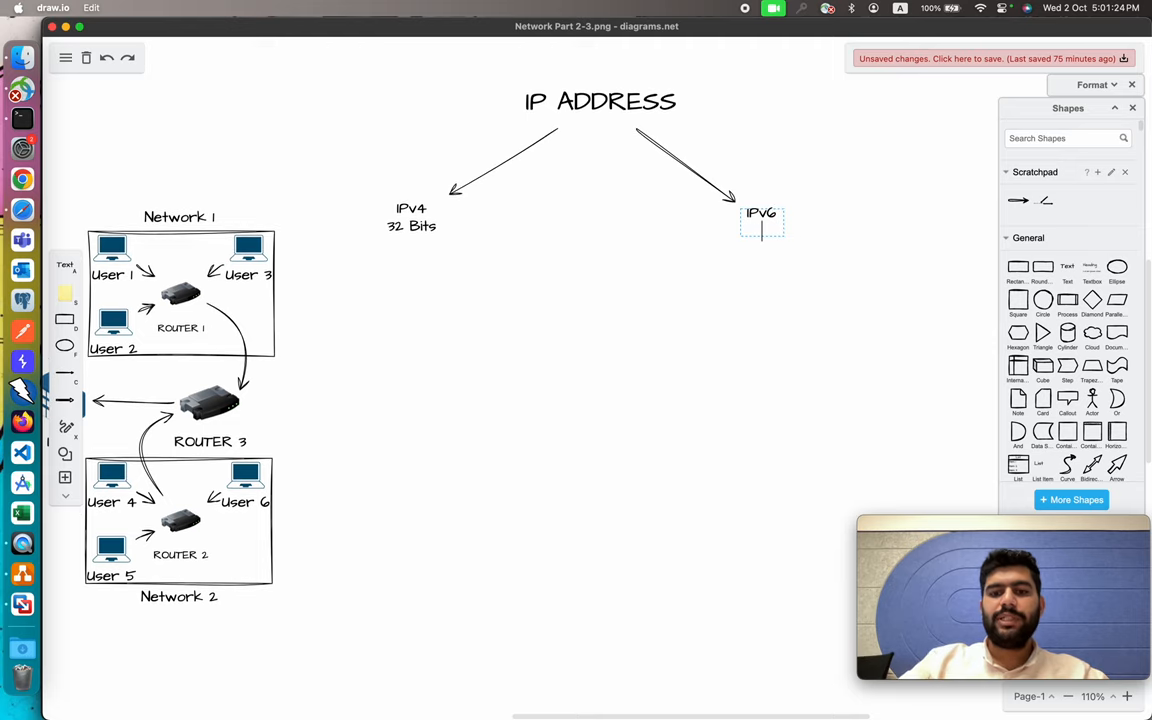
type("128")
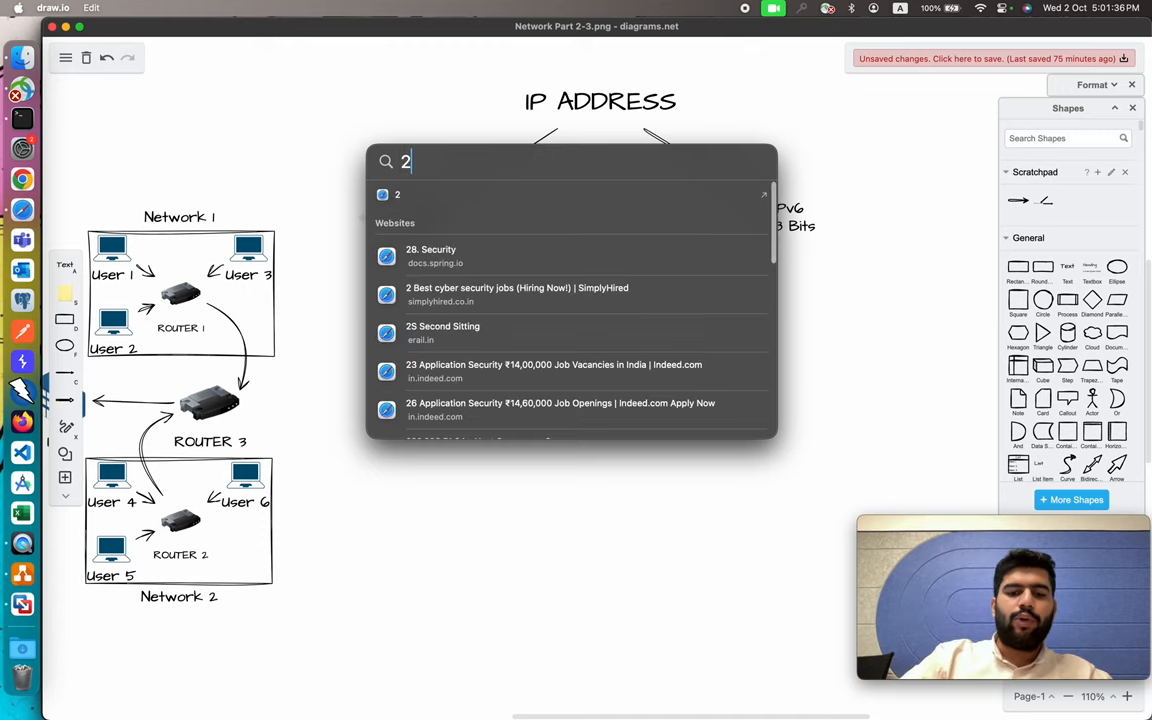
- Calculate 2^32 and 2^128 in Spotlight to get the address counts
type("^32")
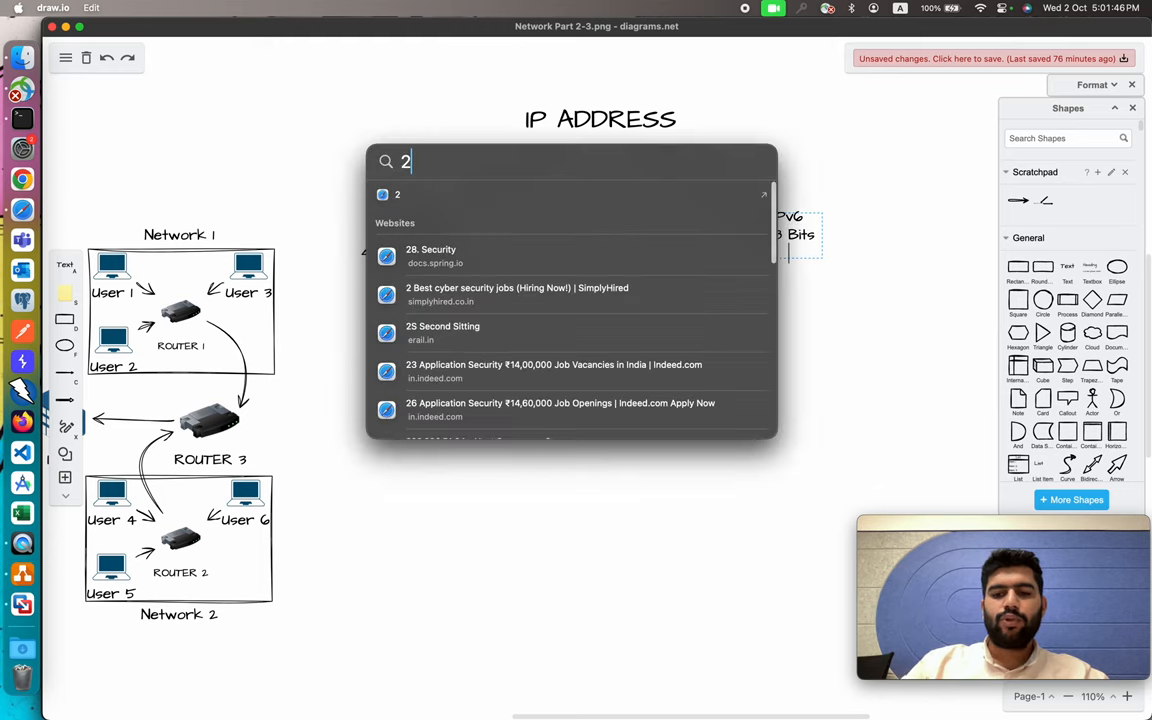
type("^12")
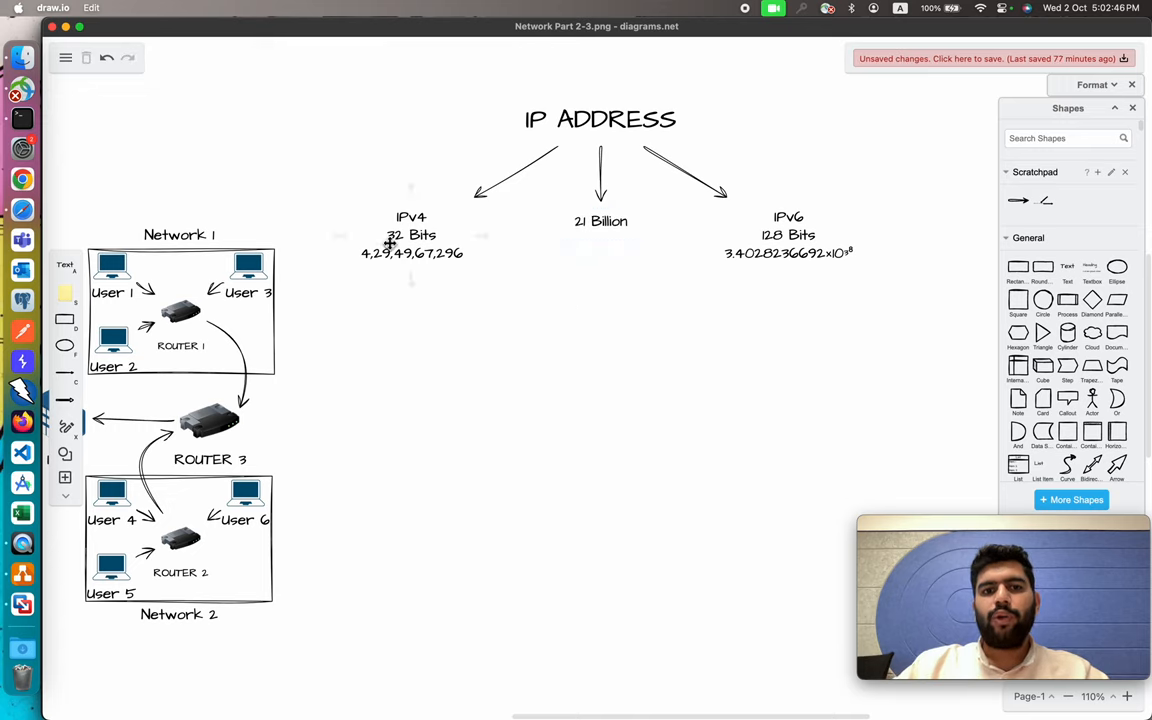
mouse_move(624, 230)
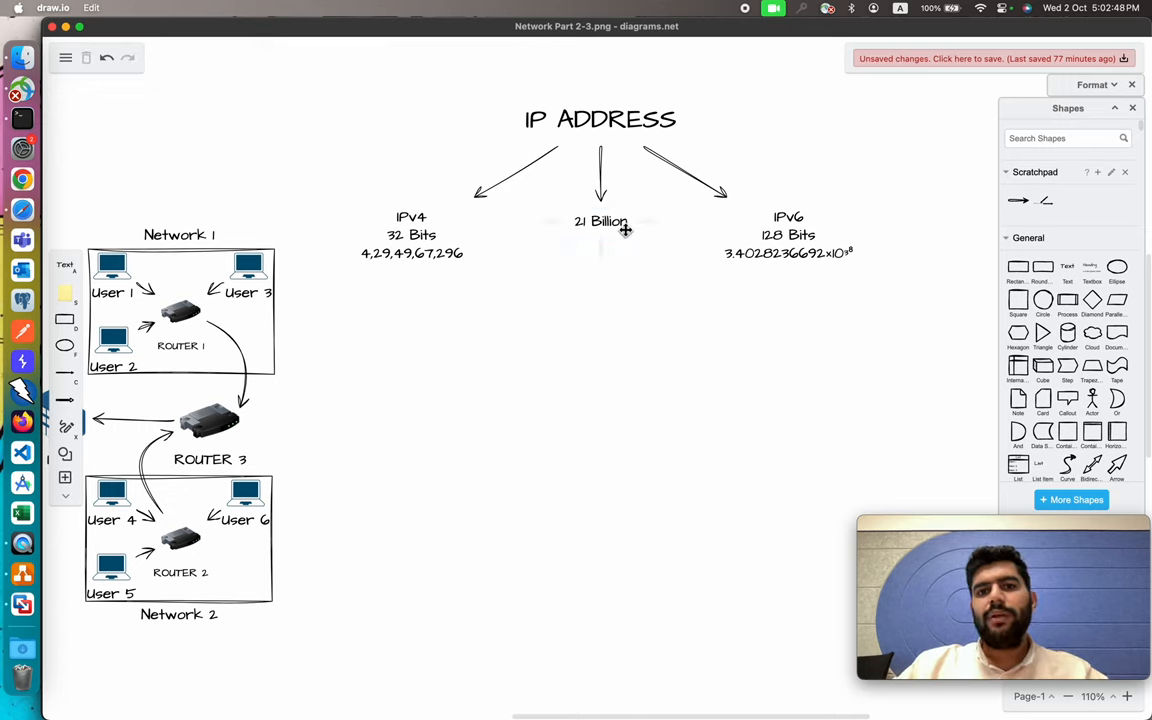
- Finish the 21 Billion label and move the IPv4 text block lower
left_click(412, 236)
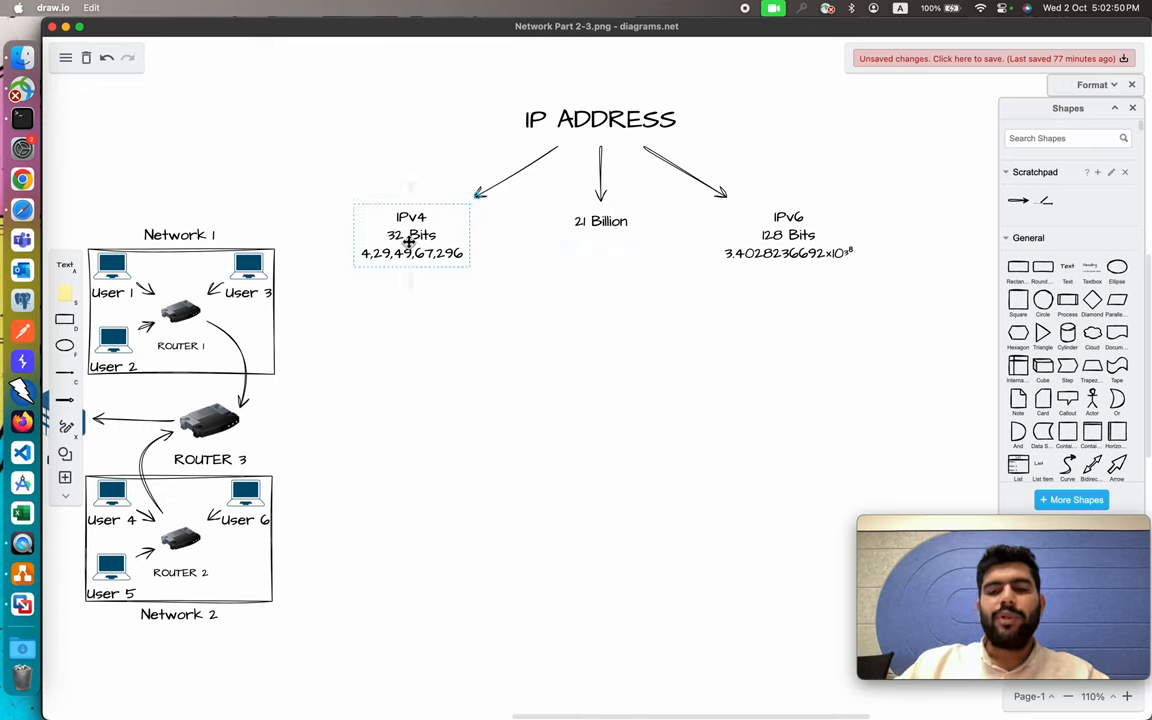
left_click(412, 236)
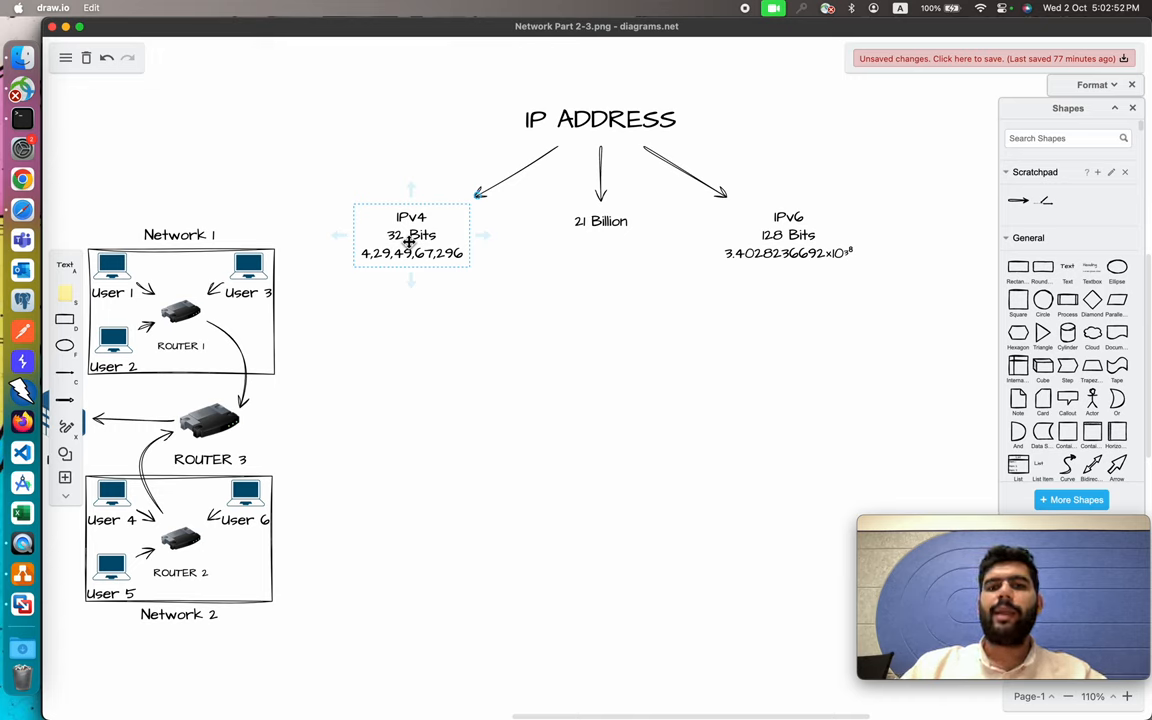
left_click_drag(410, 264, 414, 364)
type("000000")
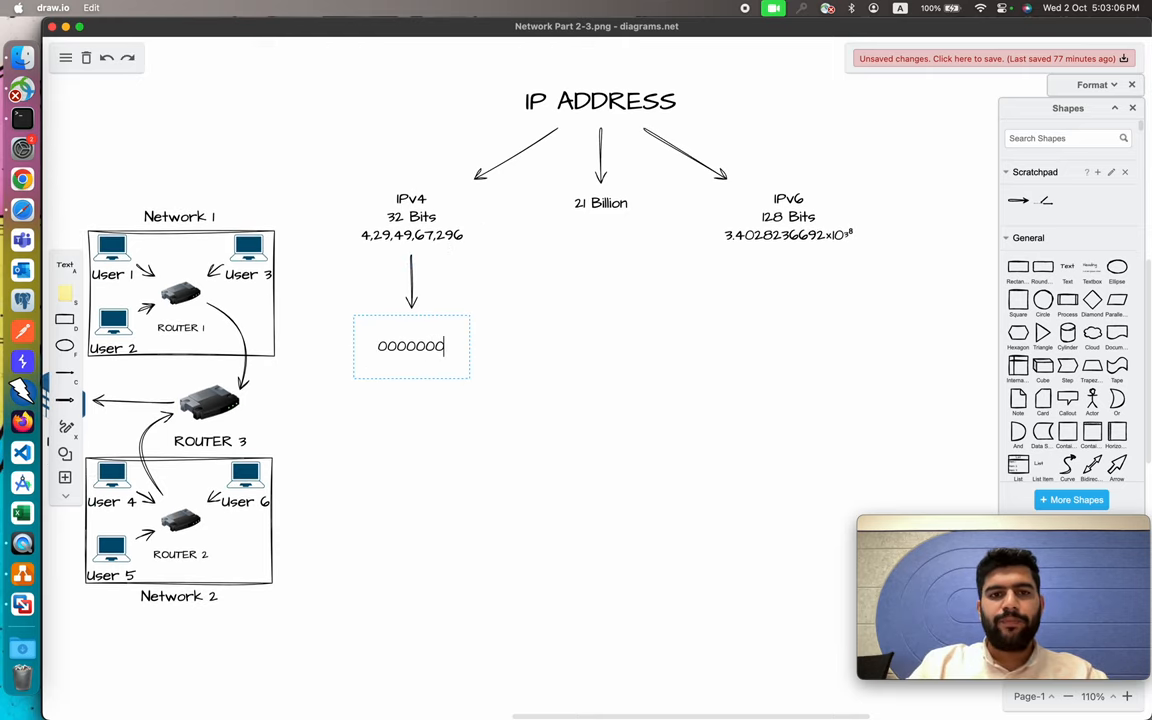
- Write the 00000000 --> 1 octate lines listing octets 1 to 4 under IPv4
type("0")
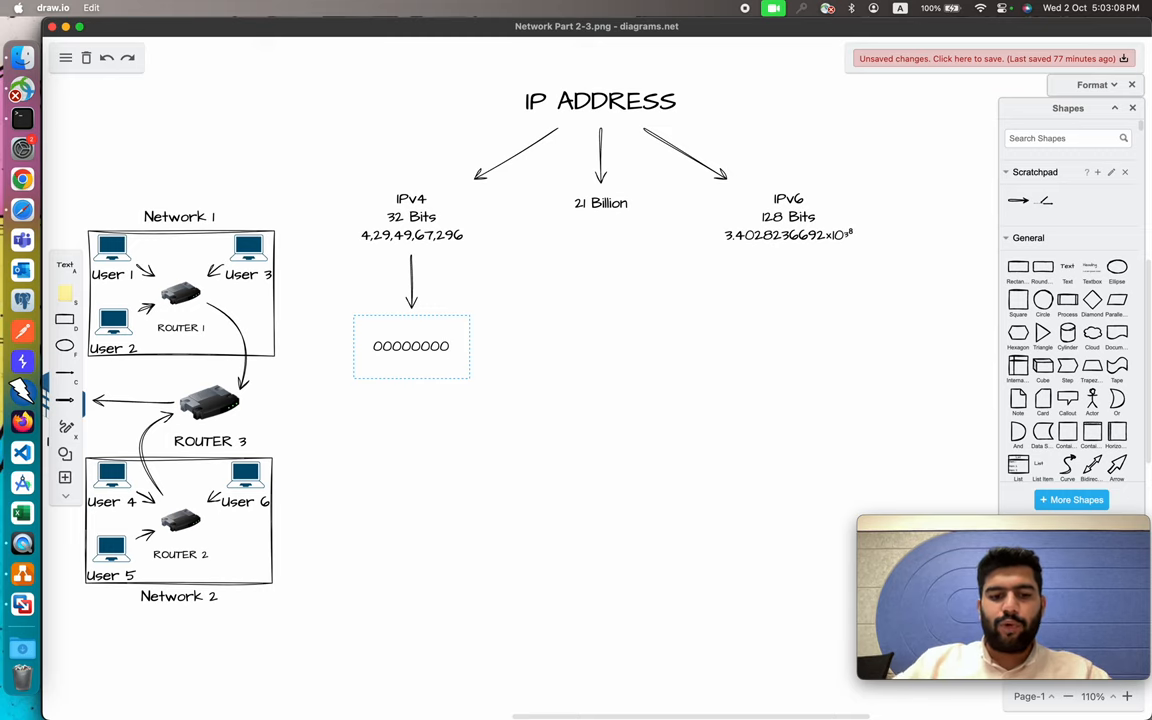
type("00000000")
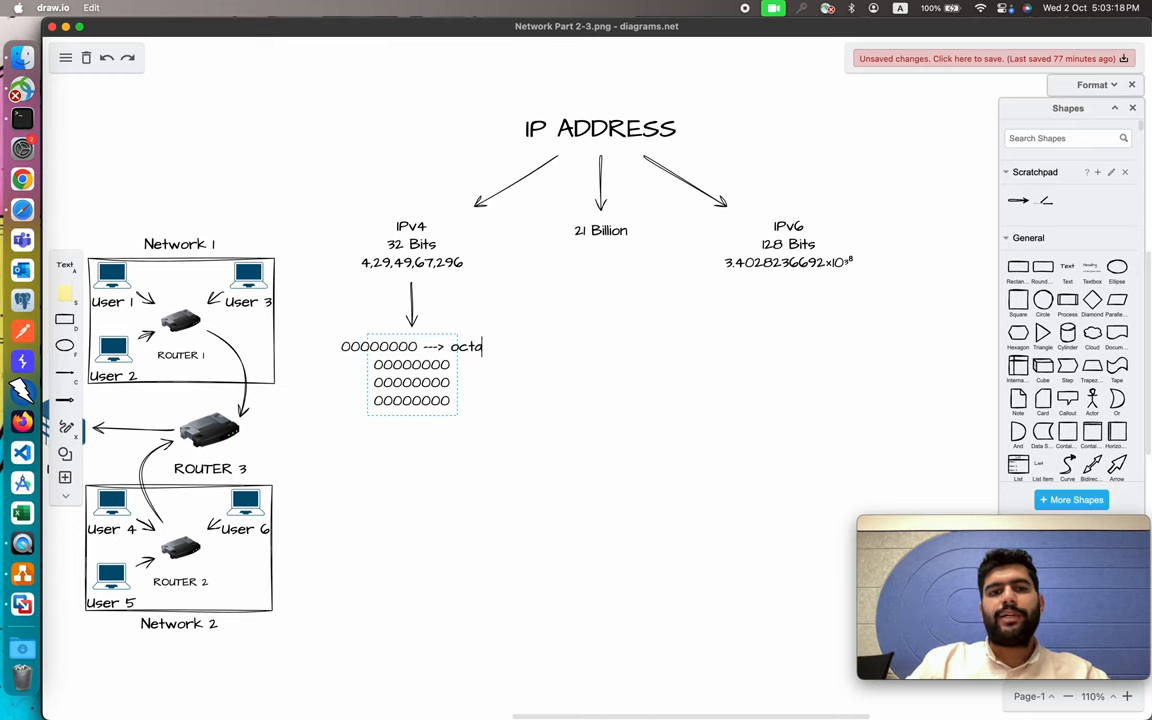
type("te")
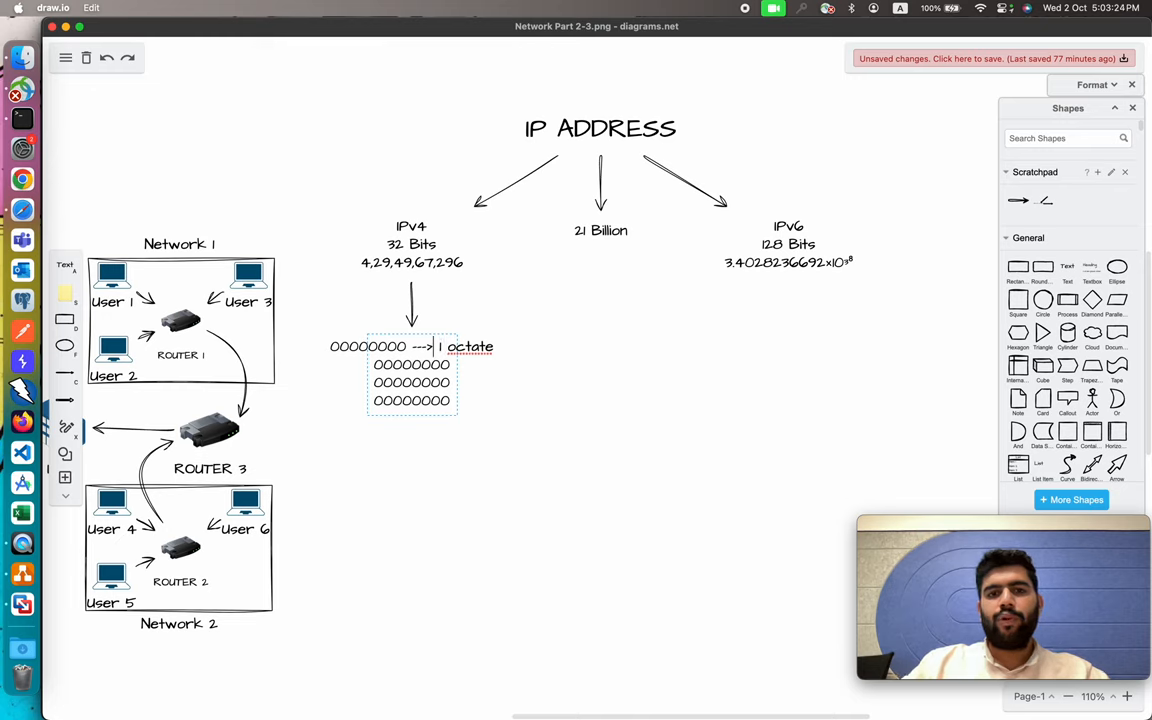
double_click(456, 348)
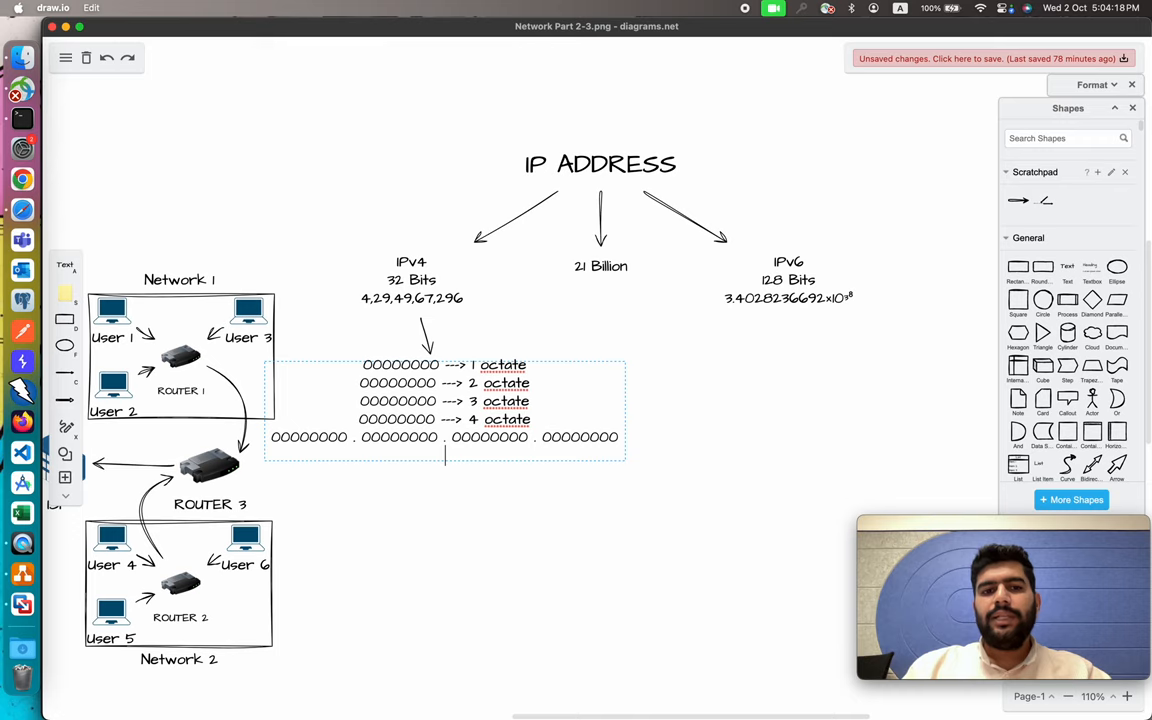
mouse_move(350, 452)
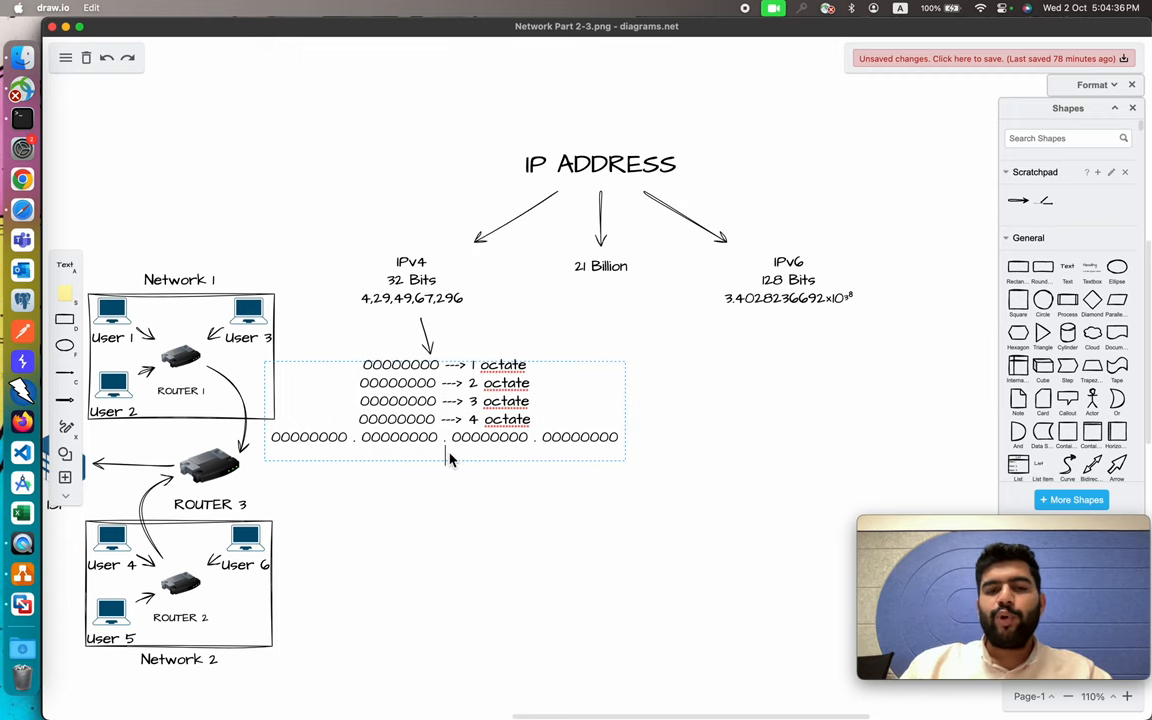
- Add the IPv4 range 0.0.0.0 --- 255.255.255.255 beneath the dotted address
type("0")
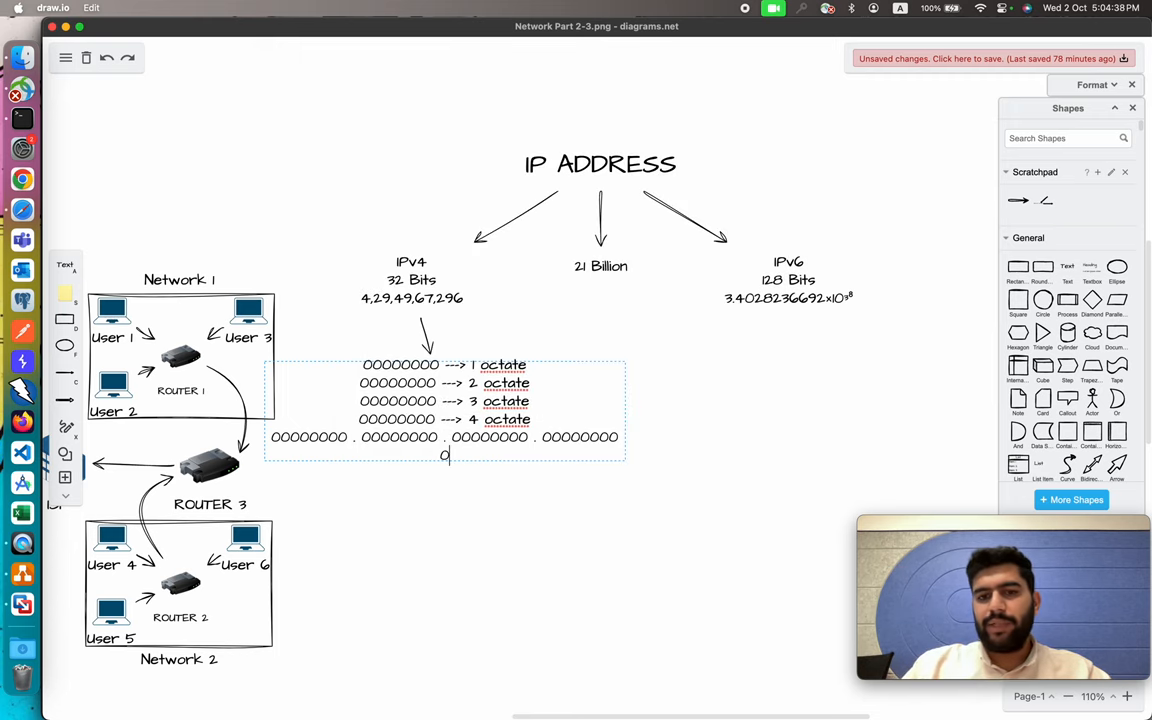
type("55")
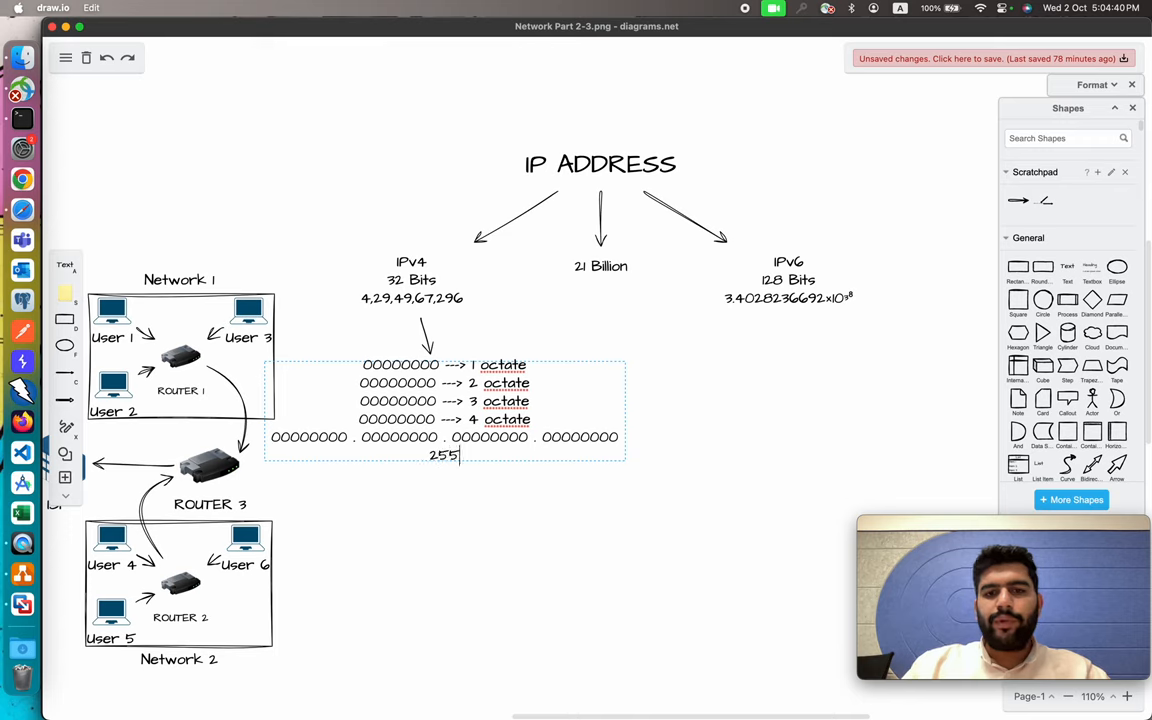
type(".255")
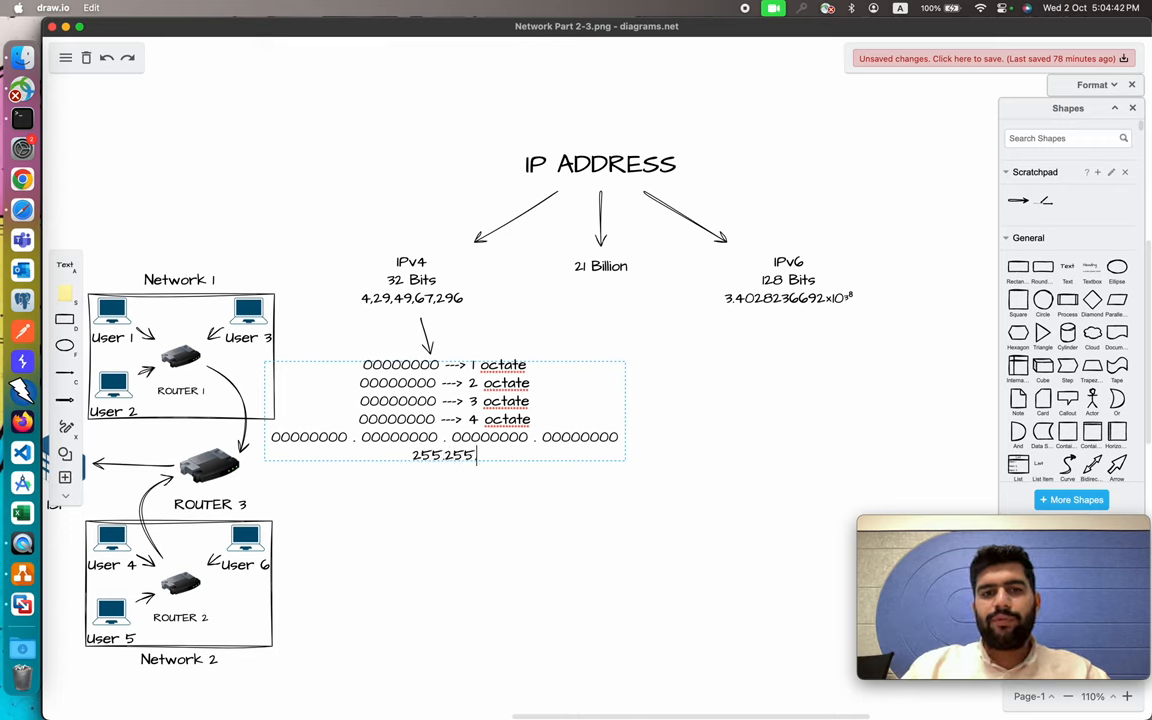
type("255.2")
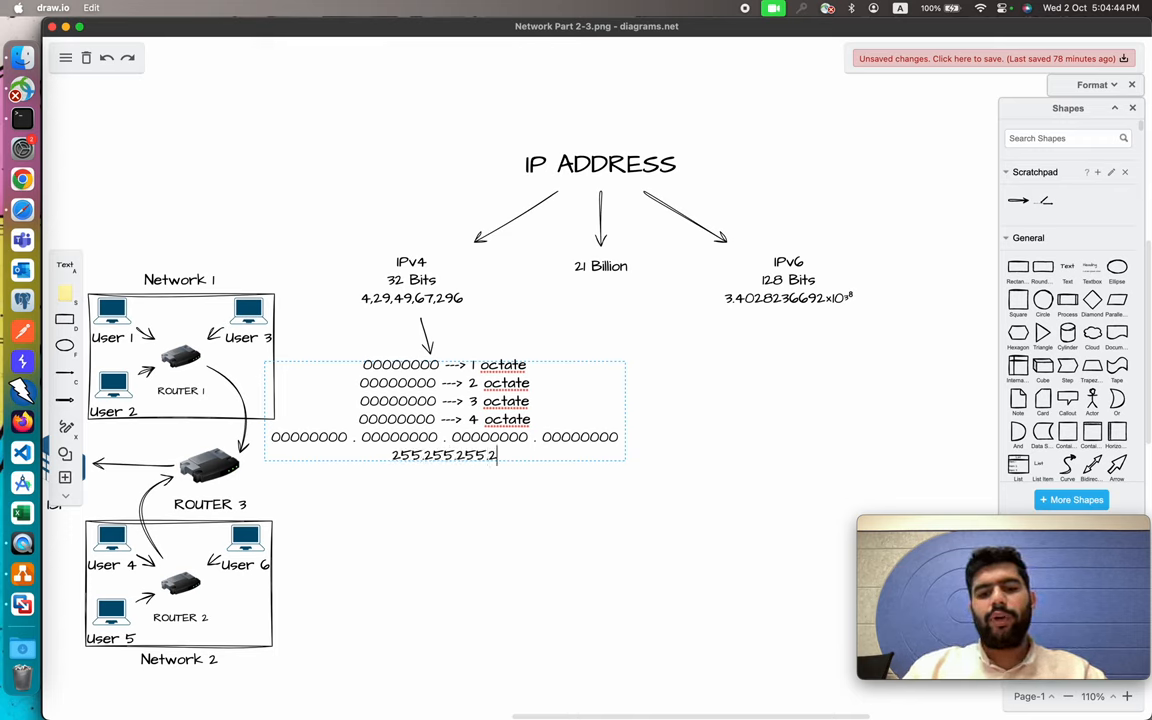
type("55")
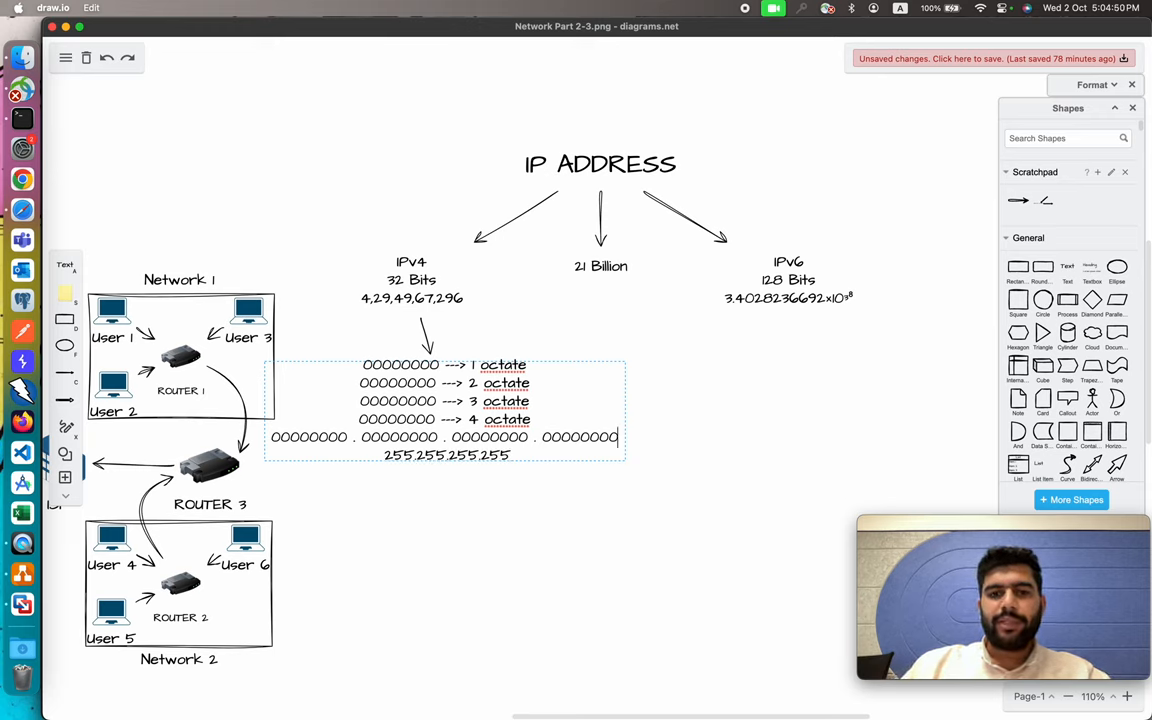
type("0.0.0.0 ---")
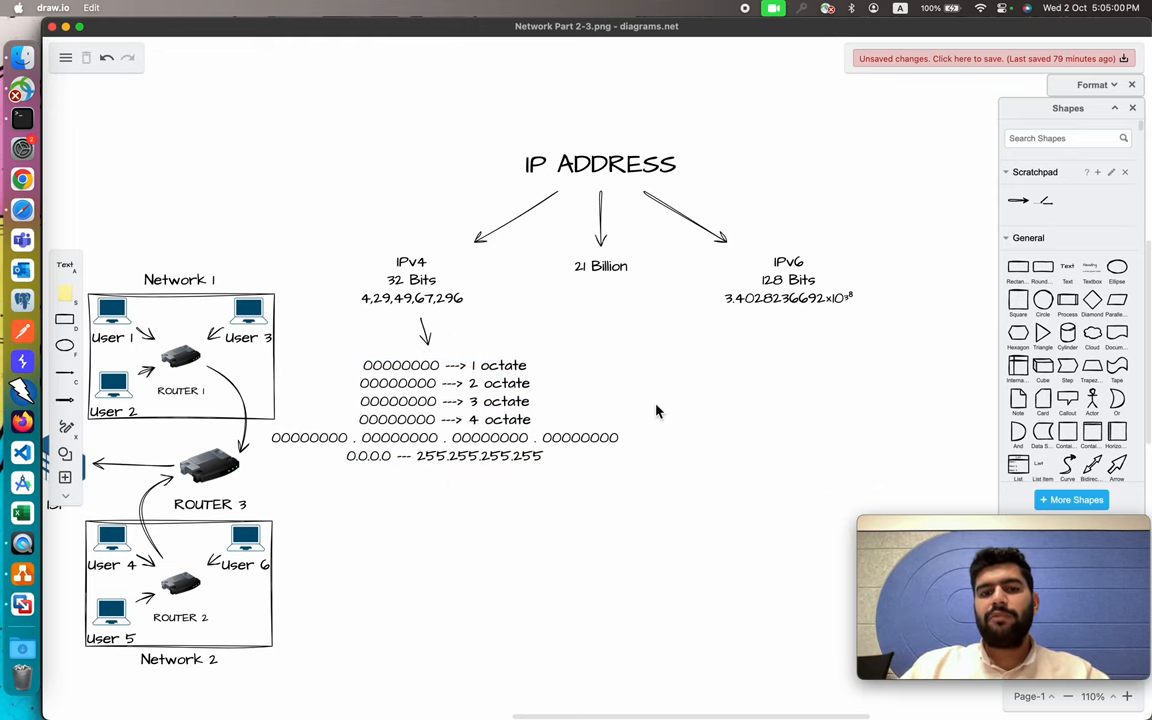
scroll("down", 3)
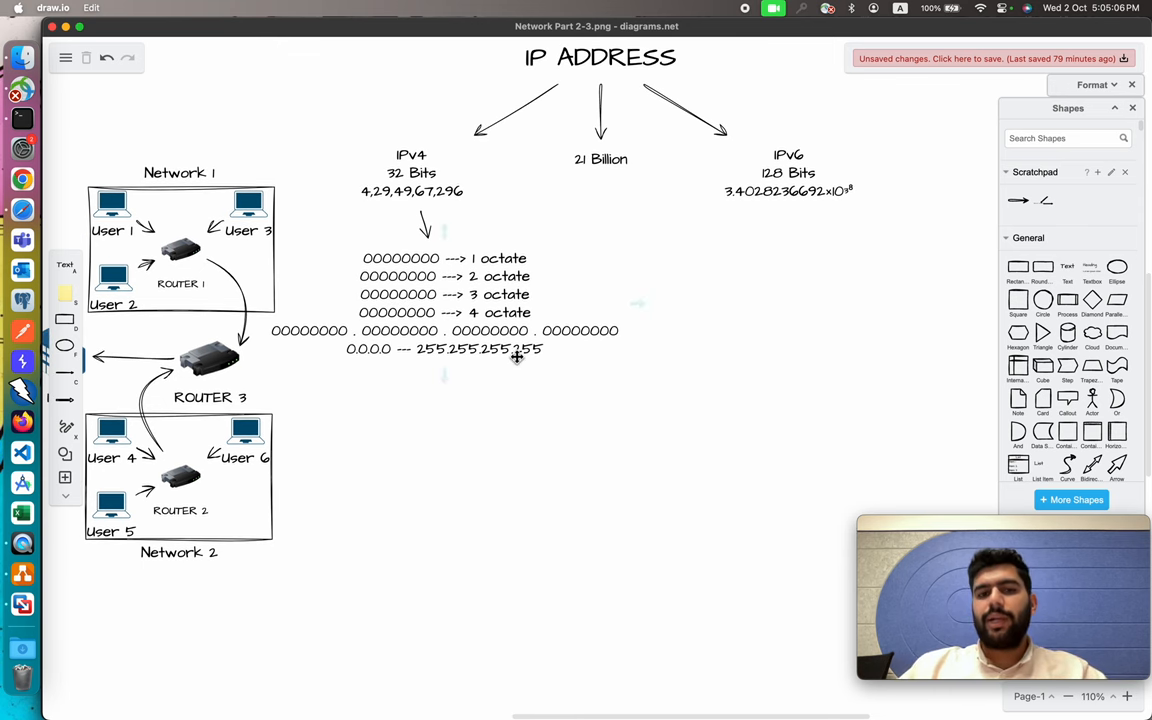
left_click(444, 348)
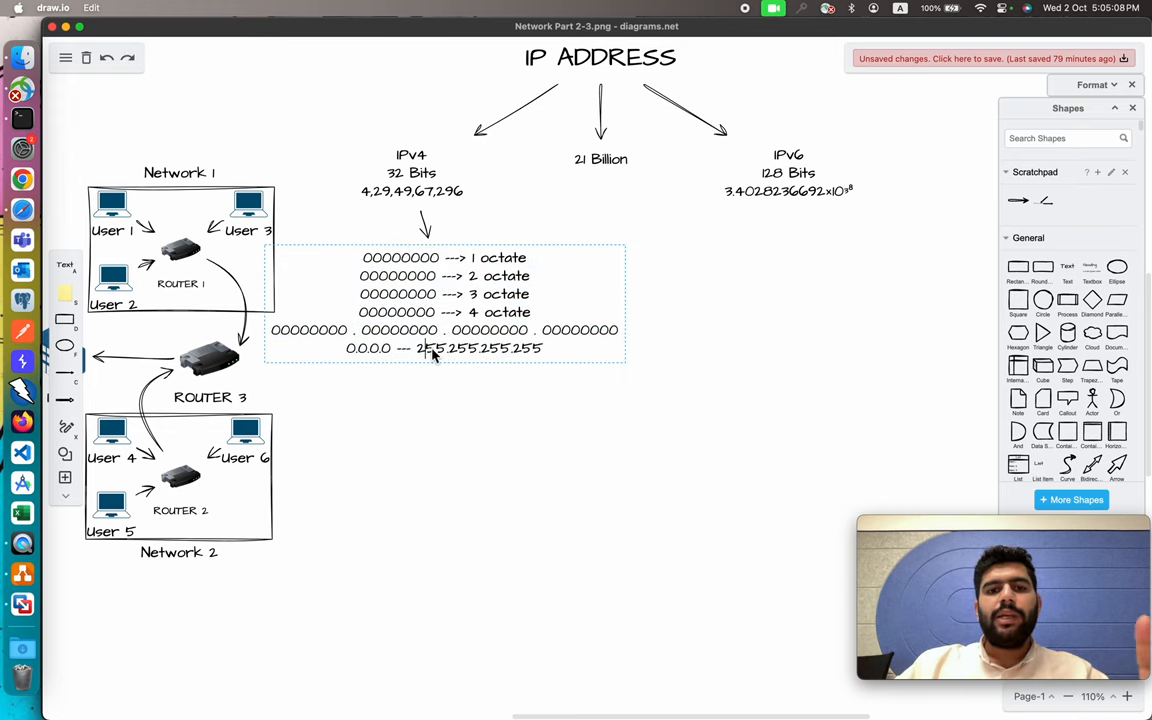
mouse_move(448, 354)
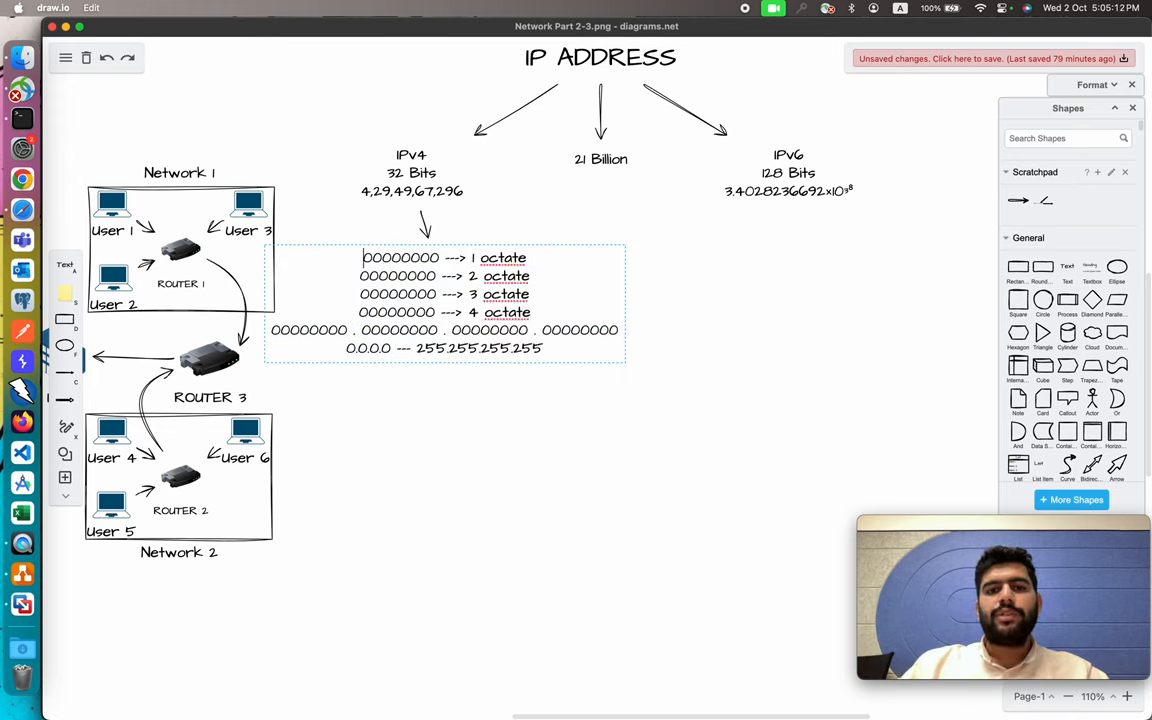
double_click(400, 258)
type("Class")
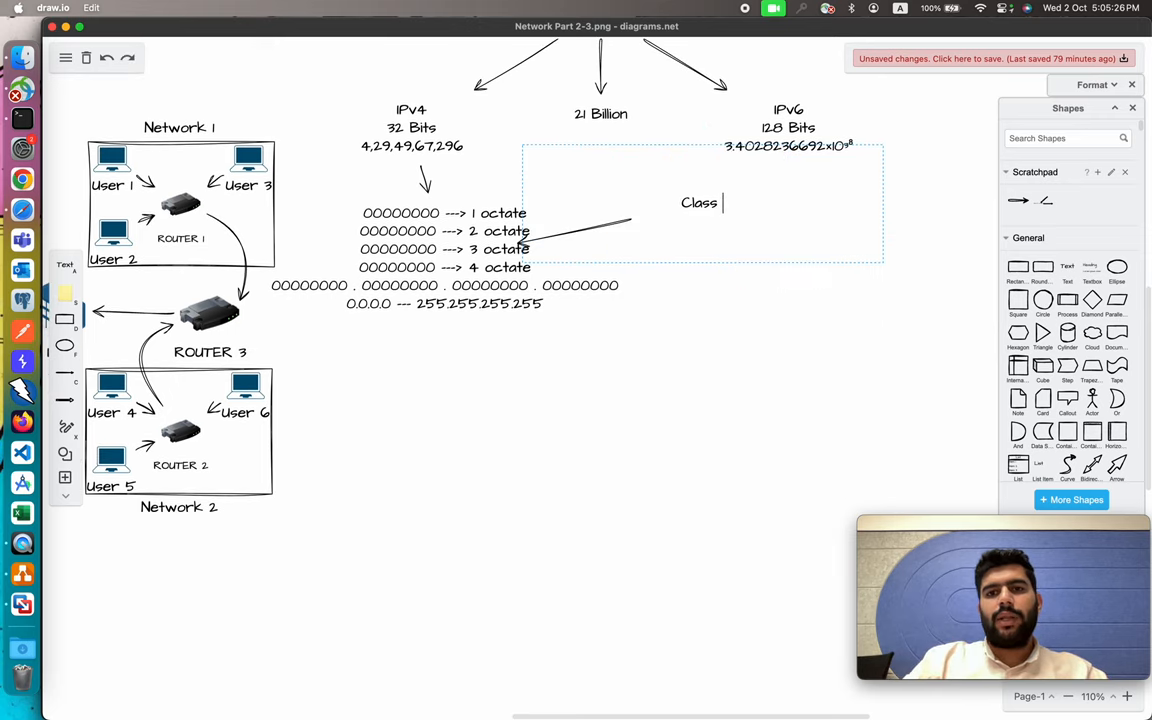
- Write Class A ---> 1 - 127 with example 125.0.0.1 and an arrow from the octets
type("A --->")
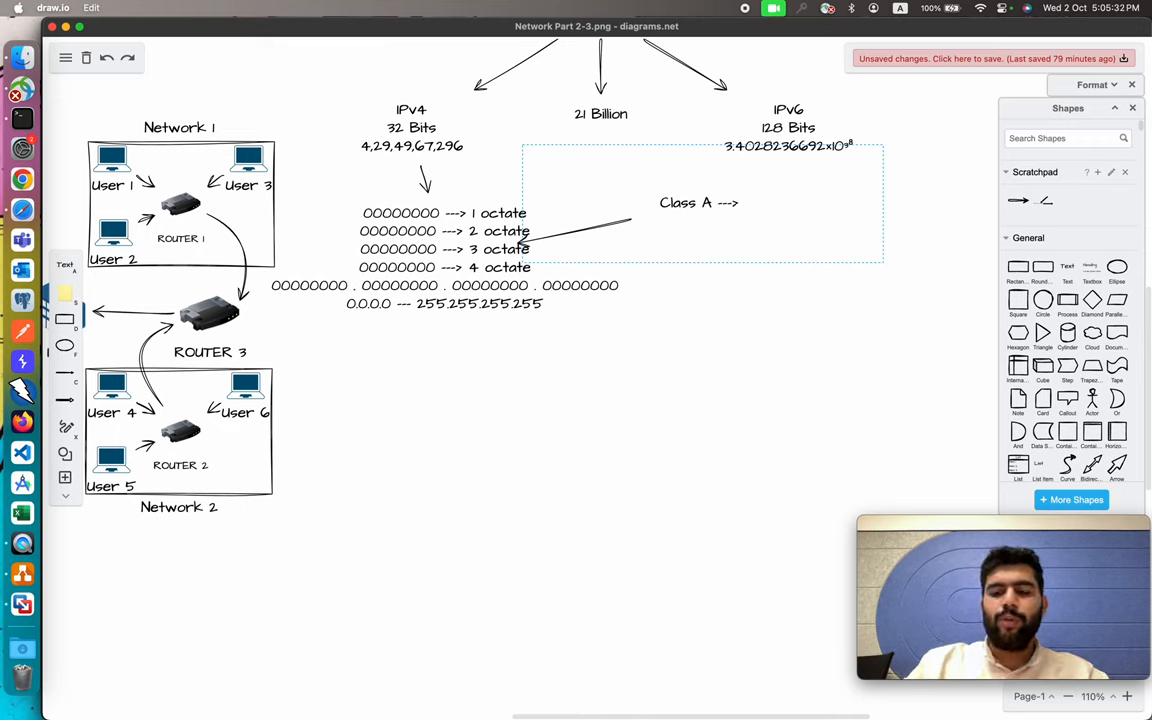
type("H")
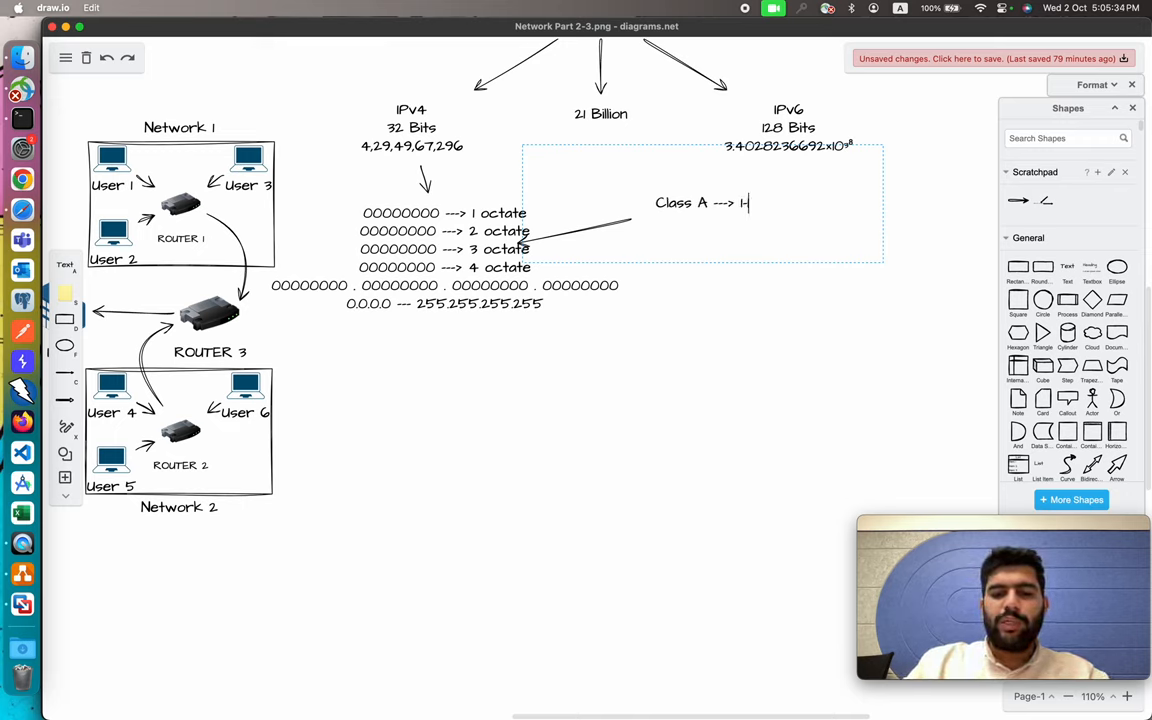
type("1-127")
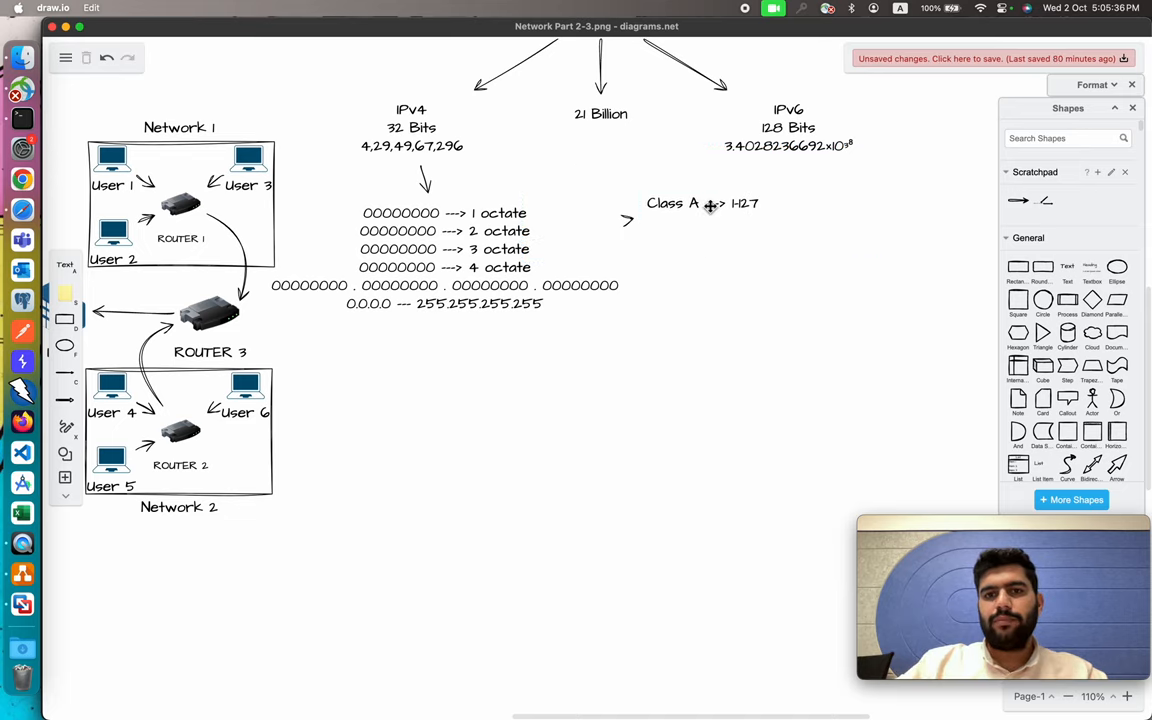
left_click_drag(704, 204, 796, 192)
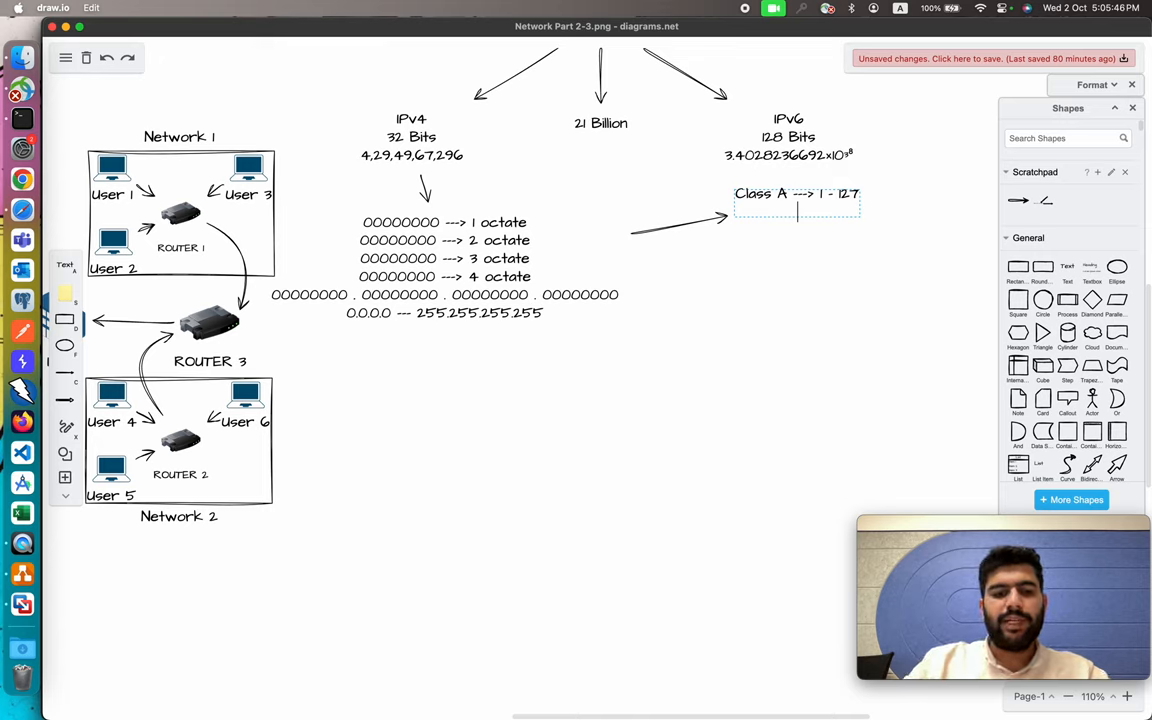
type("125.0.0.1")
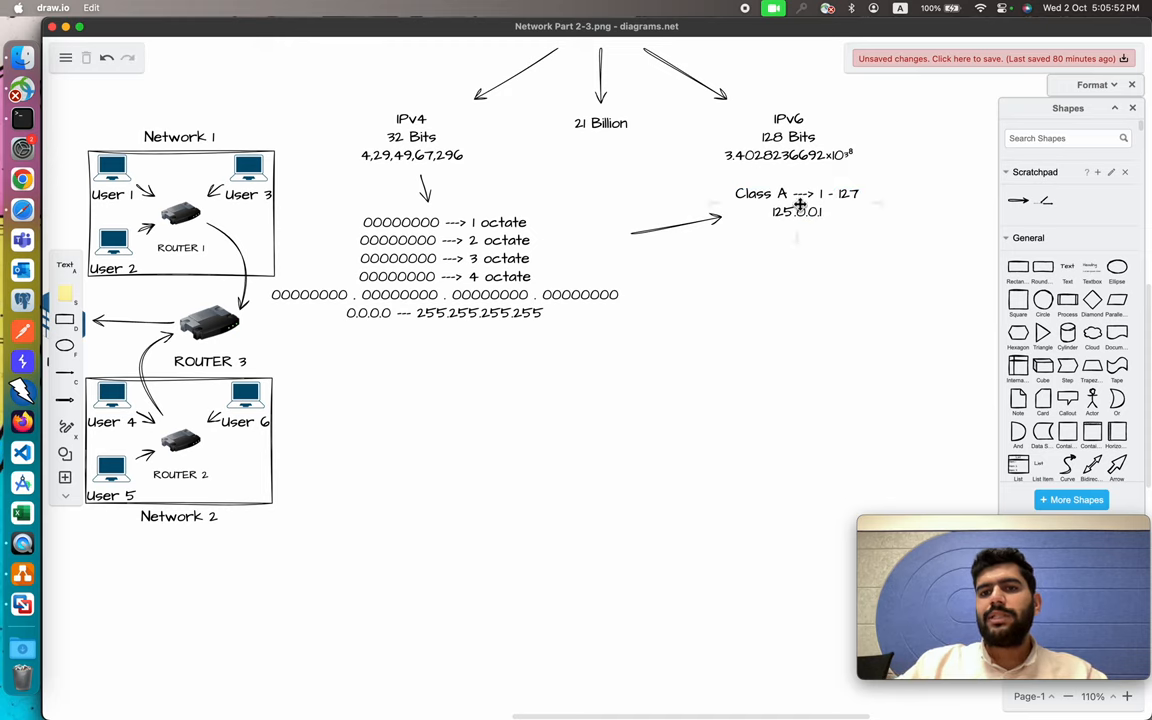
left_click(796, 202)
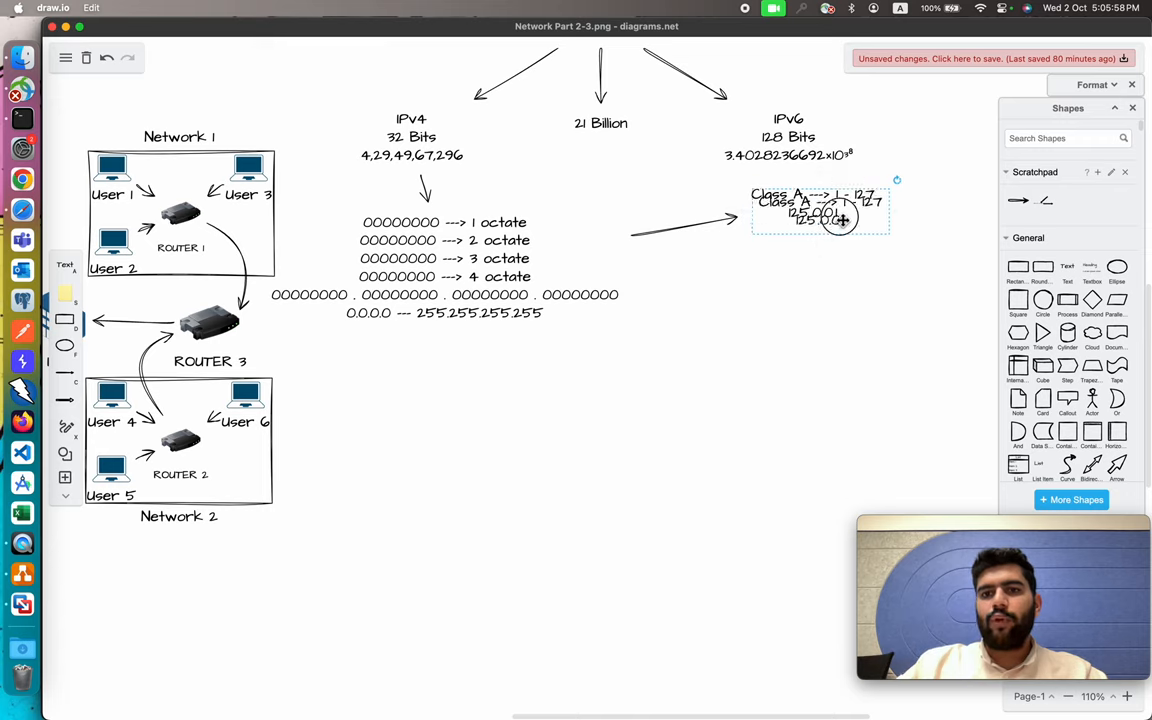
- Place a Class B entry 128 - 191 with 128.0.0.1 below Class A, with its own arrow
left_click_drag(820, 212, 816, 248)
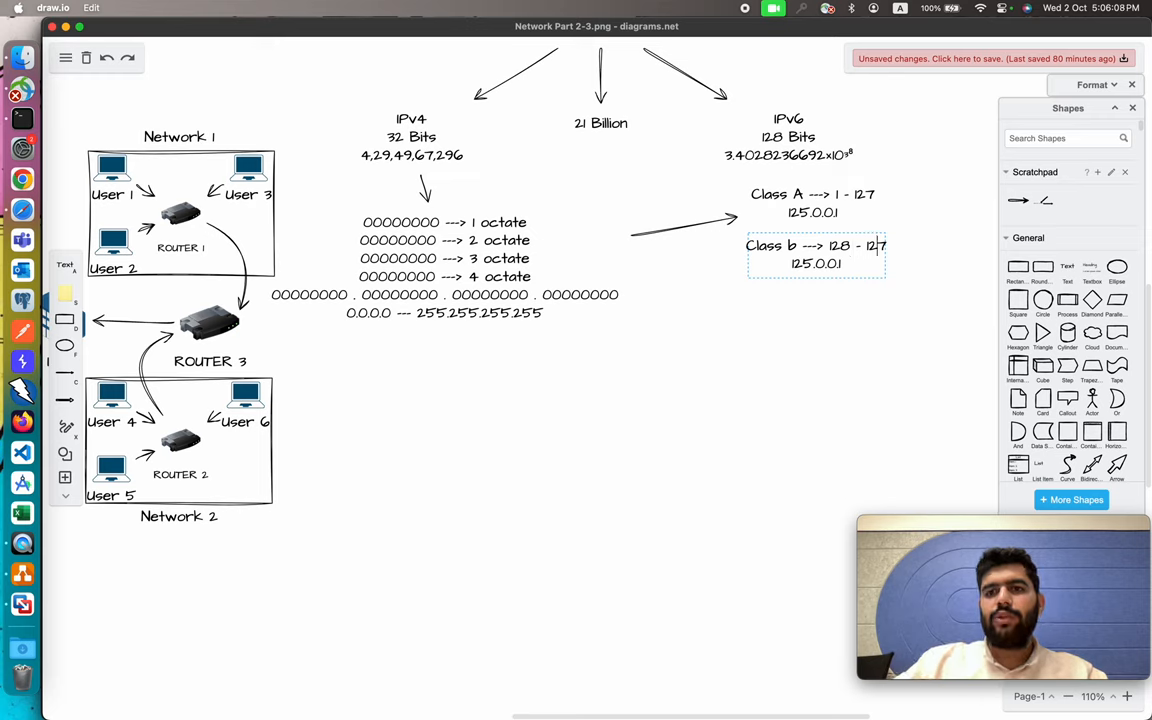
type("191")
type("8")
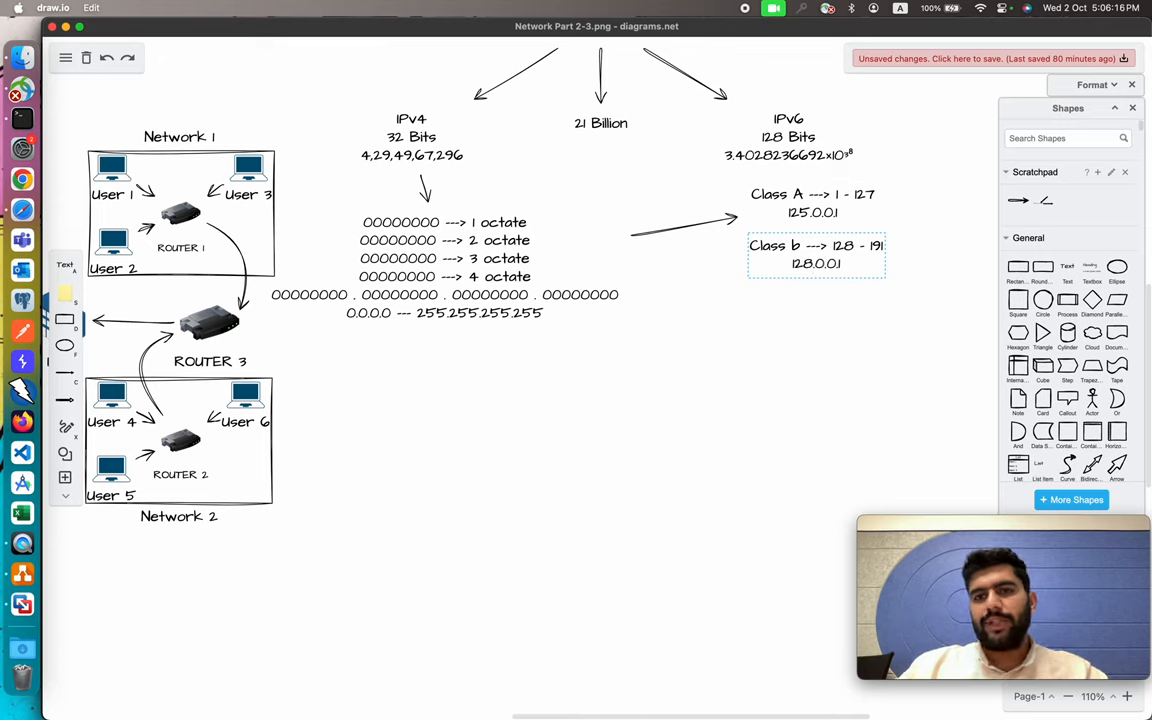
left_click(816, 254)
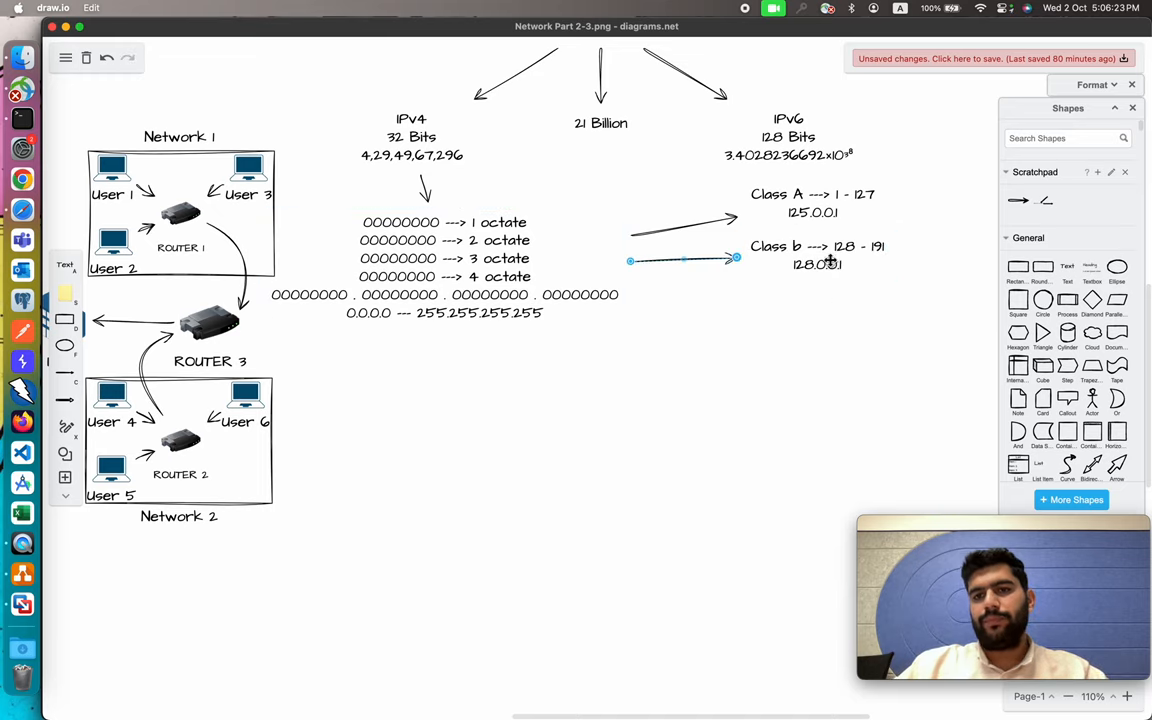
left_click(818, 256)
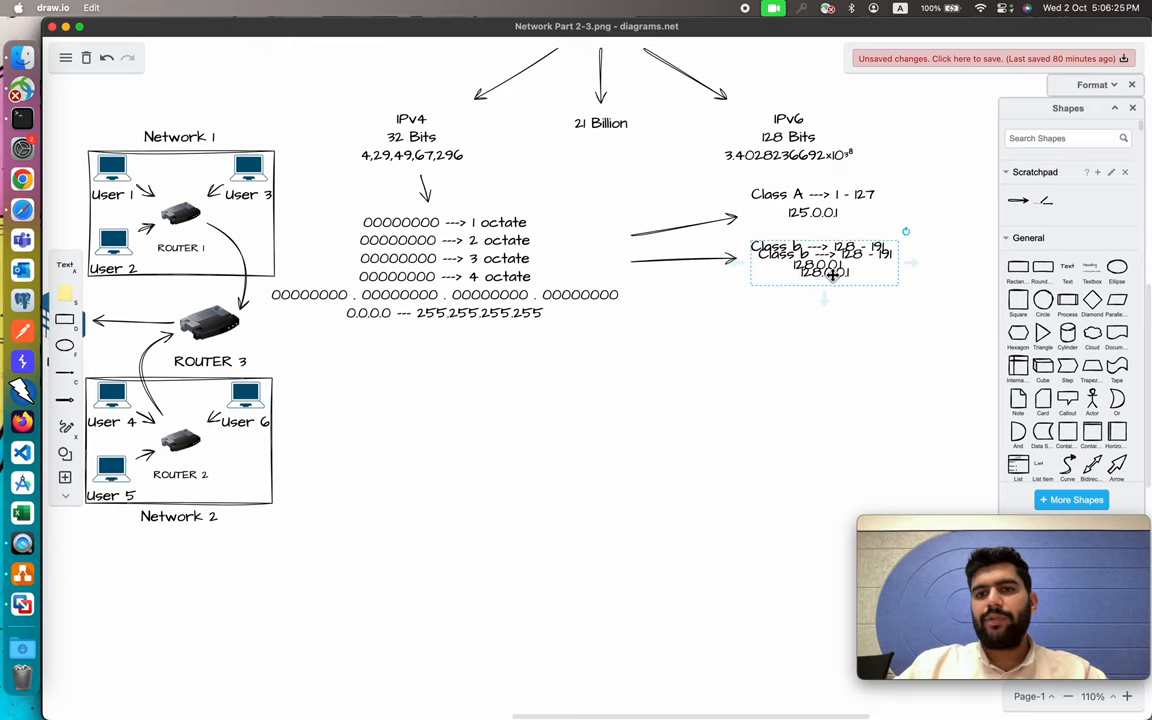
- Place a Class C entry 192 - 223 with example 192.0.0.1 below Class B
left_click_drag(824, 262, 824, 312)
type("C")
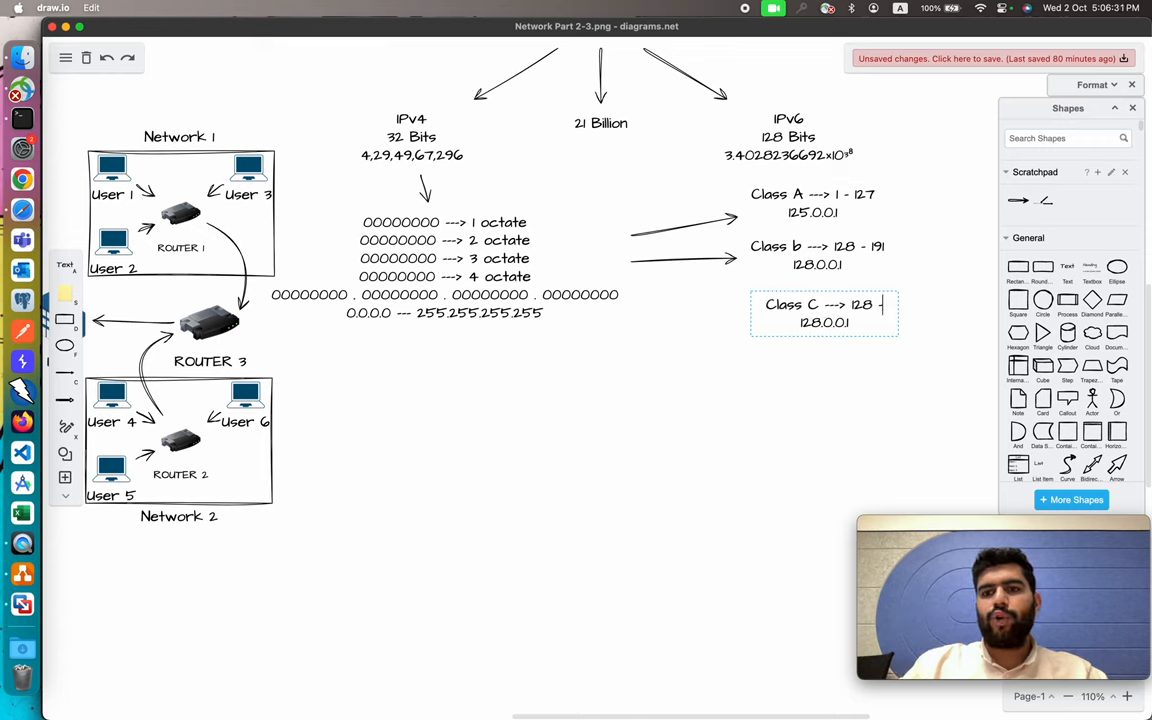
type("192")
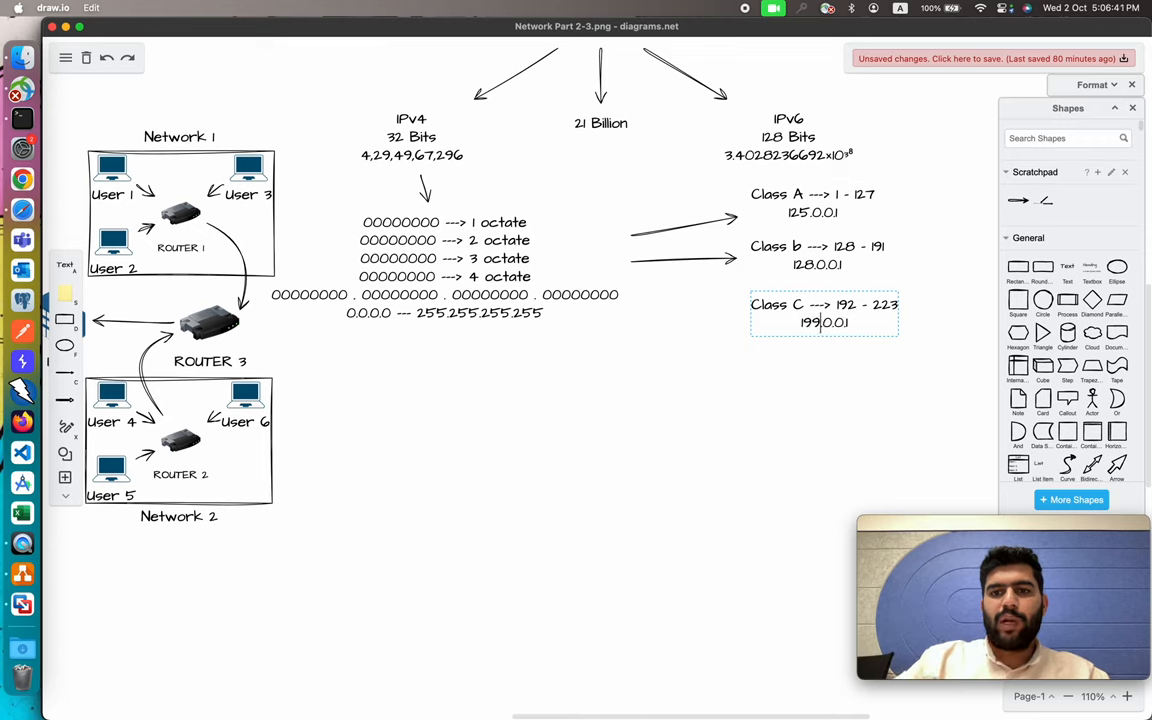
type("192.0.0.1")
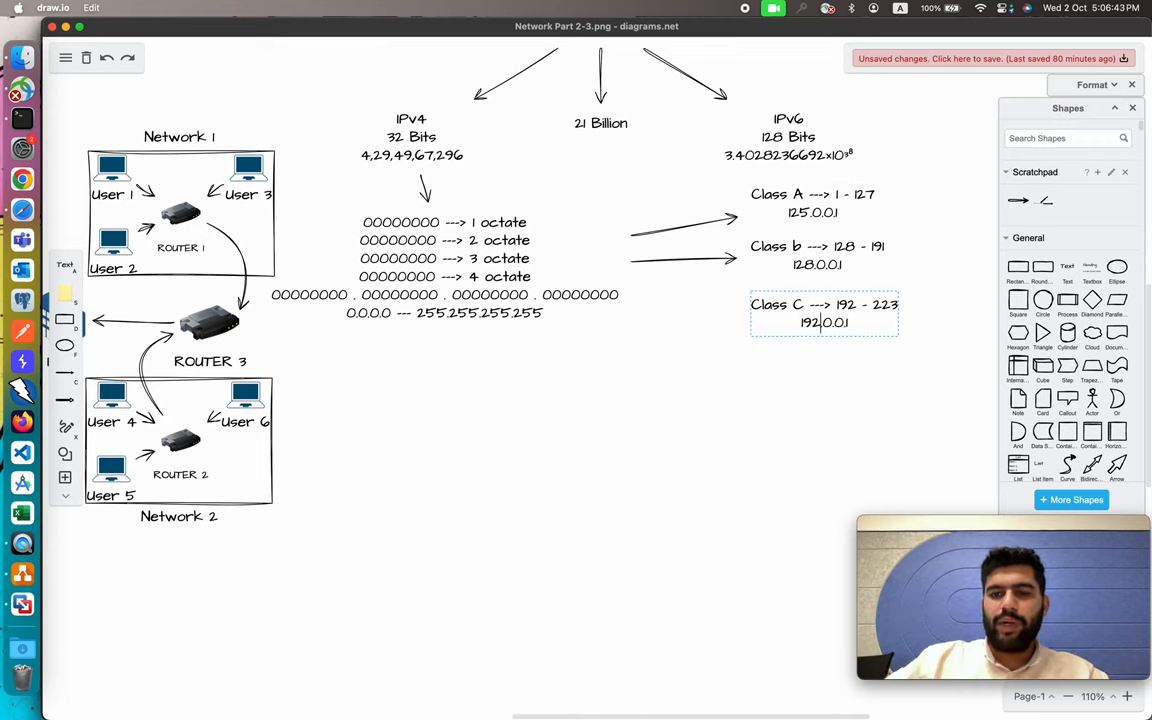
mouse_move(848, 332)
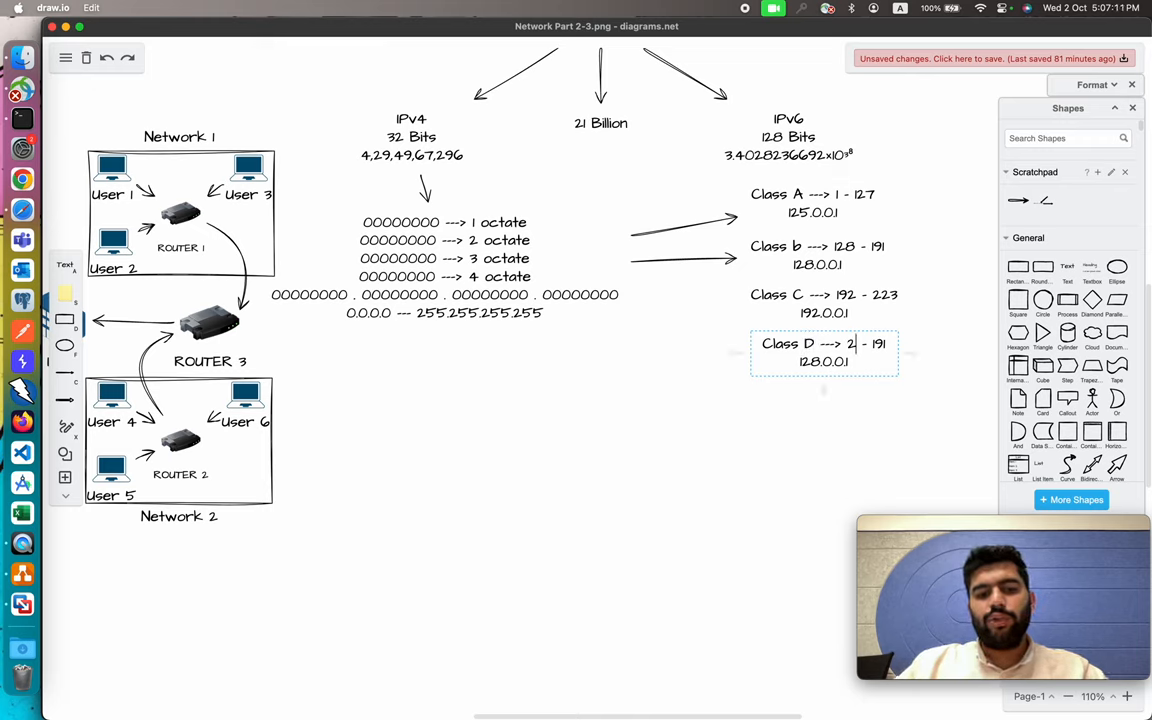
- Add Class D 224 - 239 (229.0.0.1) and 240 - 255 (249.0.0.1) entries below Class C
type("224")
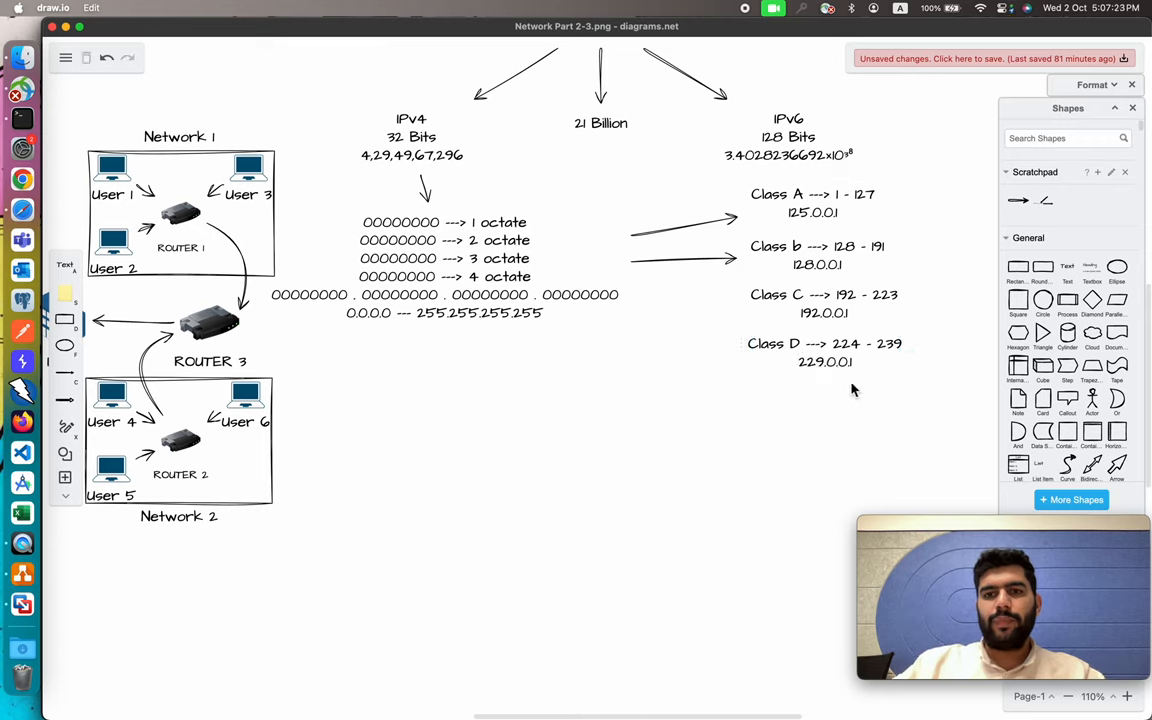
left_click_drag(824, 344, 832, 394)
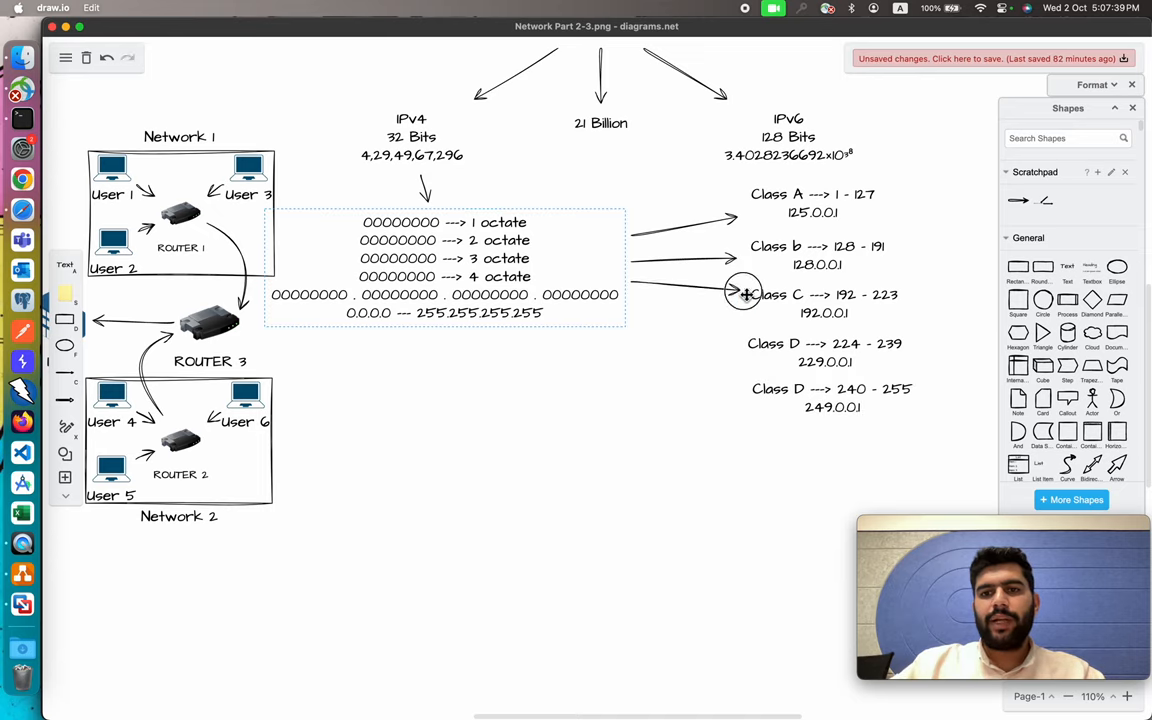
- Point arrows from the octets to the remaining class entries and move IPv6 higher
left_click(444, 268)
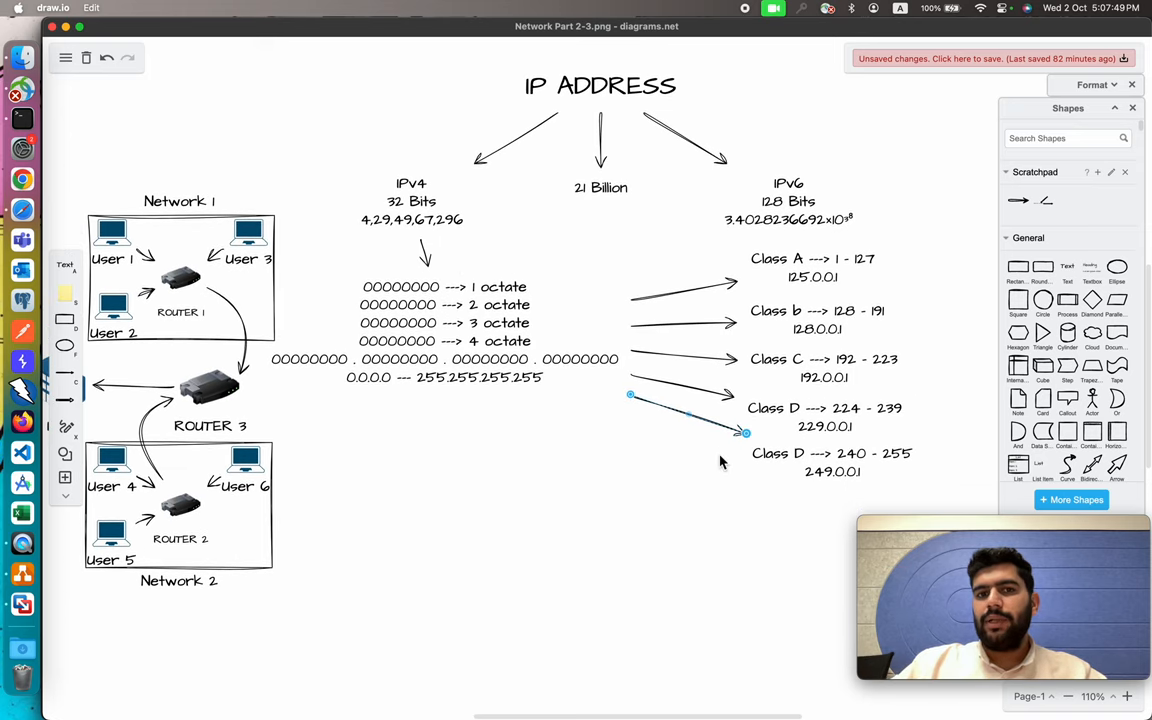
left_click_drag(788, 200, 828, 138)
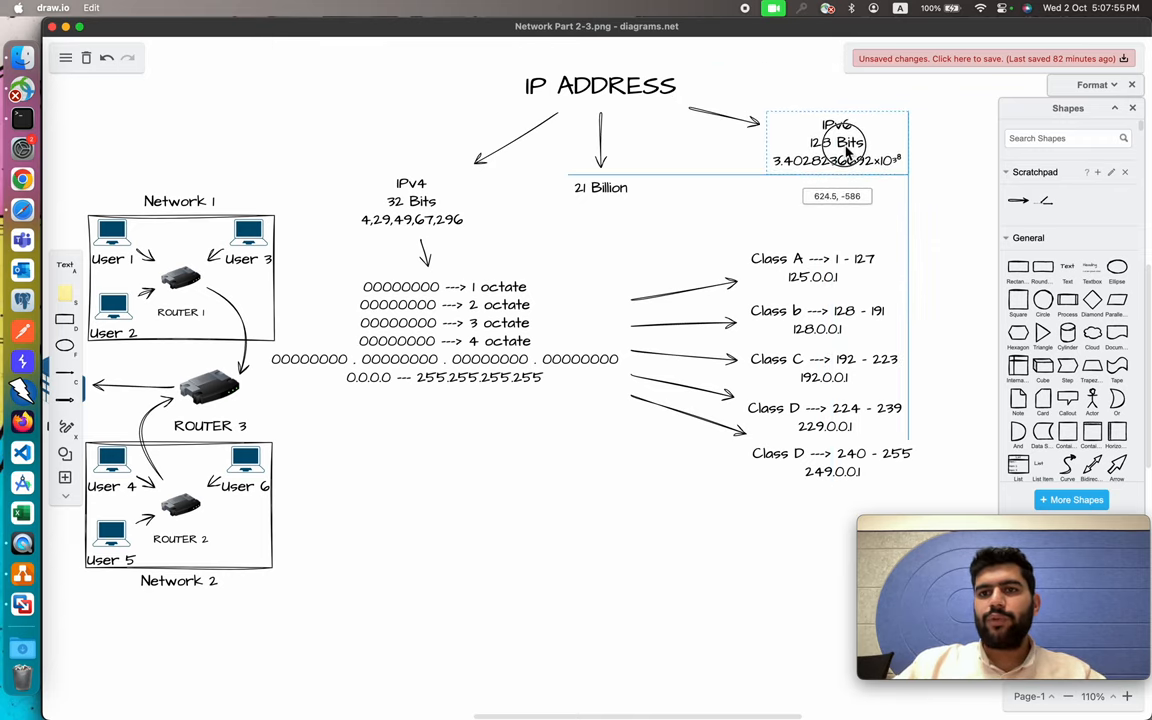
left_click(908, 268)
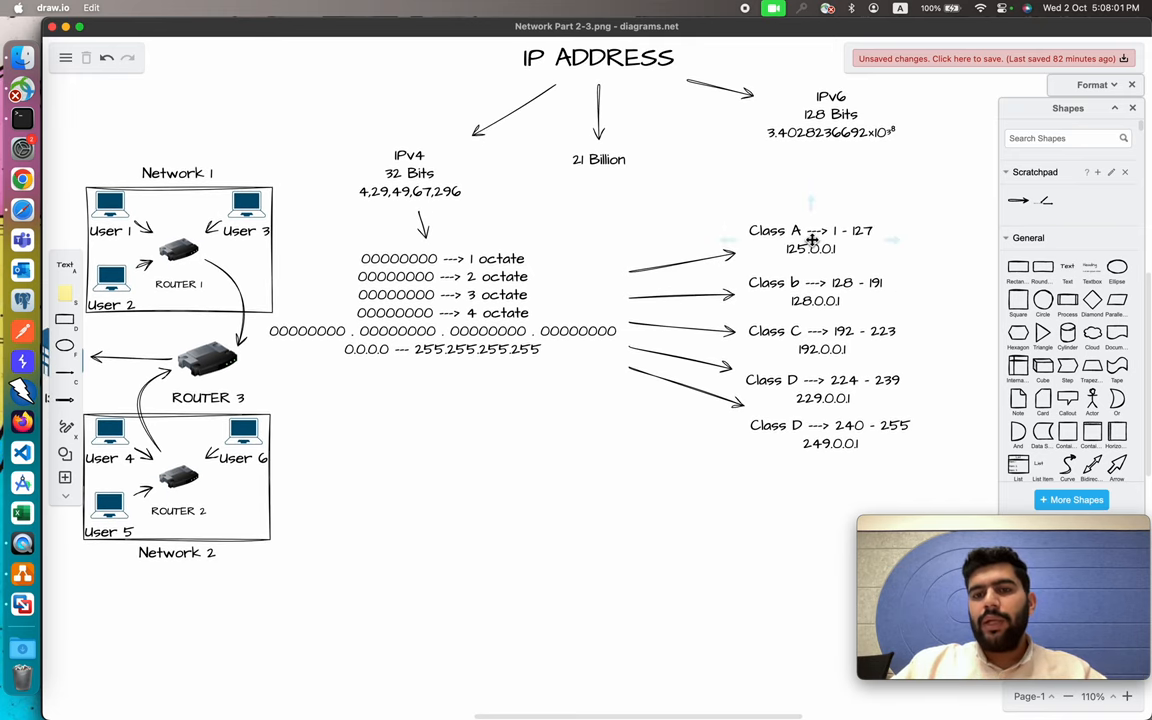
left_click(810, 240)
type("1 -0")
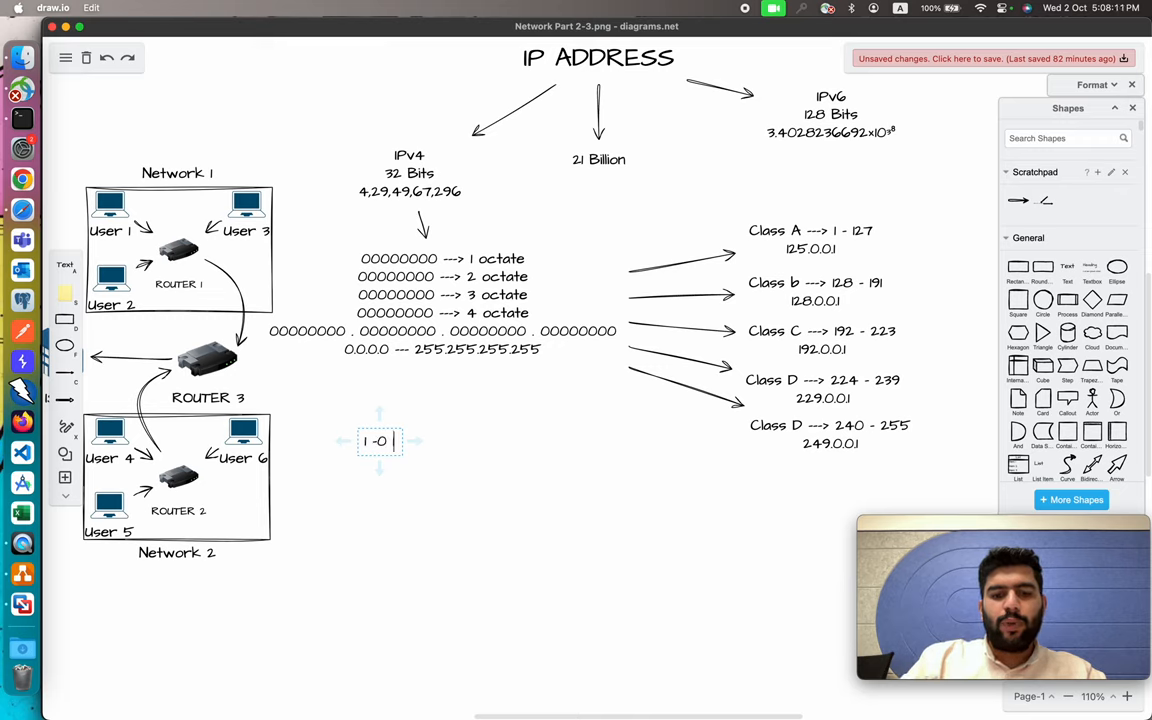
- Write the note '1 - 127 ---> 1 - 126' and '127 ---> reserved for Local Loopback'
type("127 ---> 1 - 126")
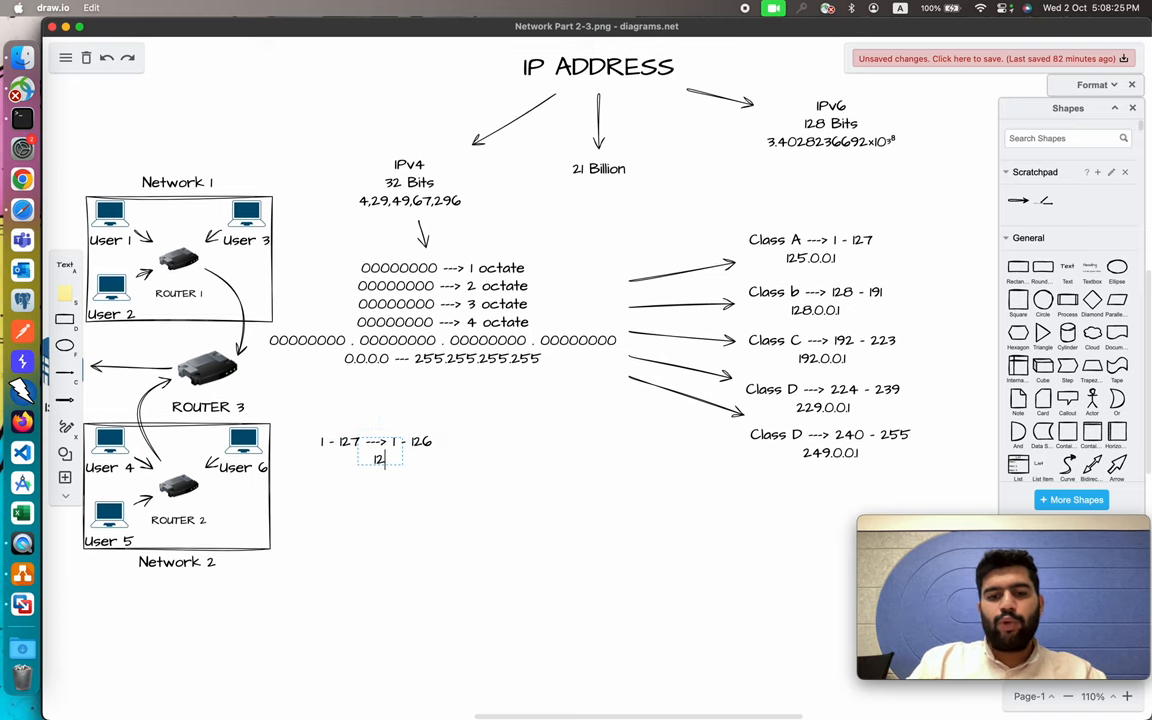
type("127 ---> reserved for")
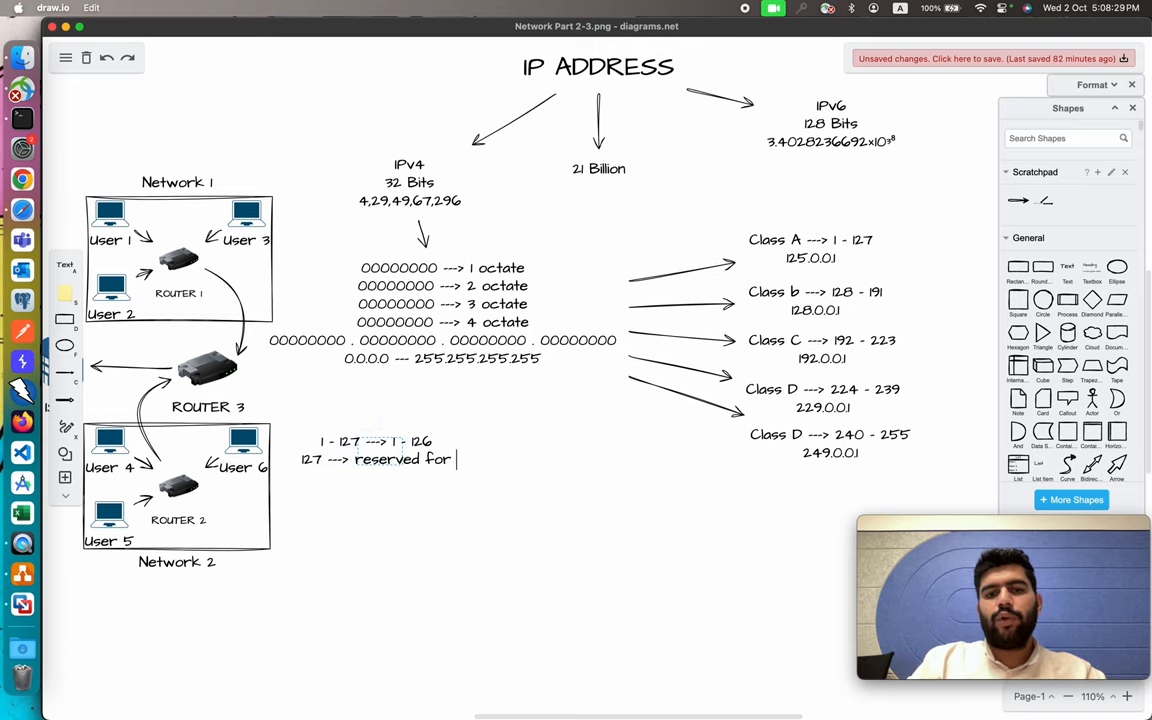
type("Local Loopback")
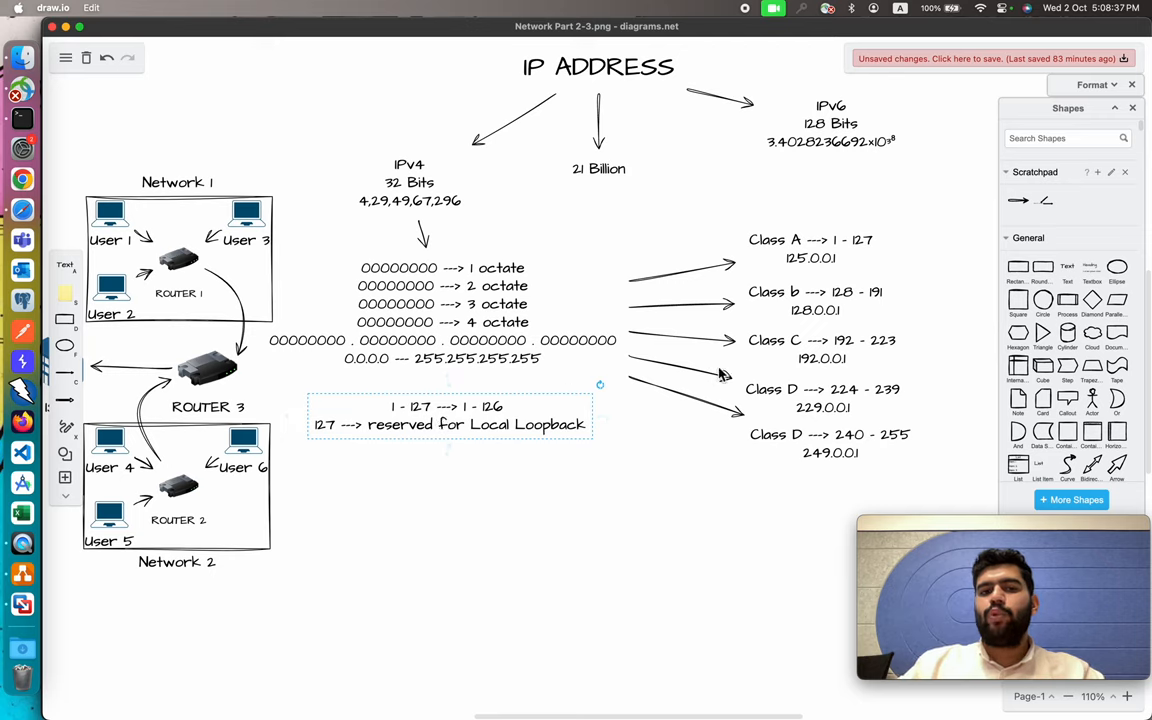
mouse_move(630, 440)
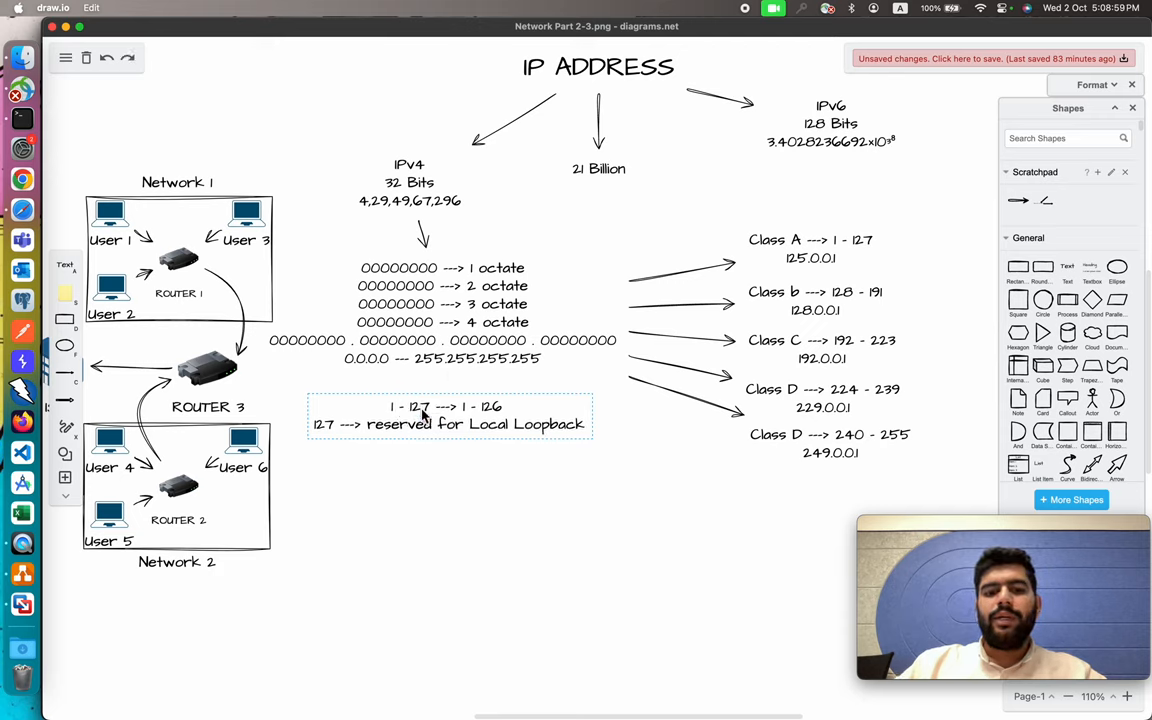
mouse_move(556, 390)
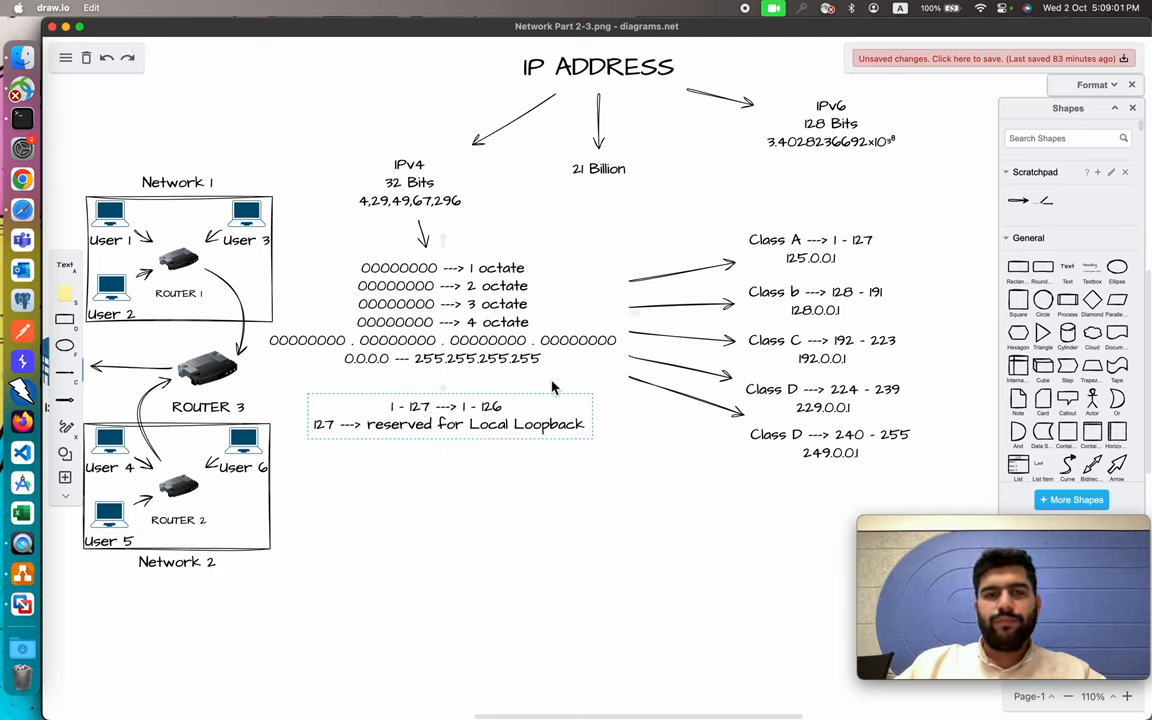